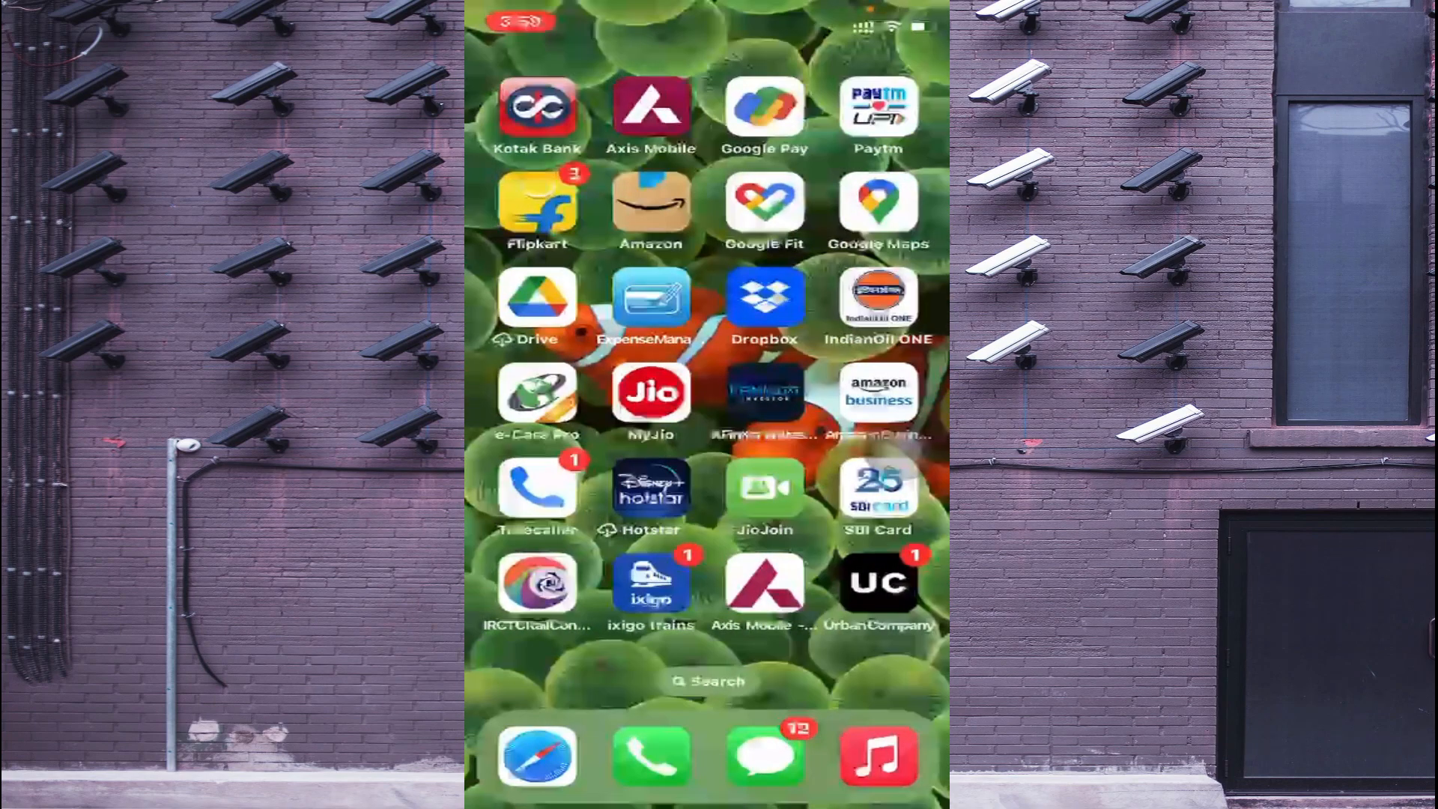
# Swipe through the iOS home screen pages to find the App Store
pyautogui.hscroll(-3)
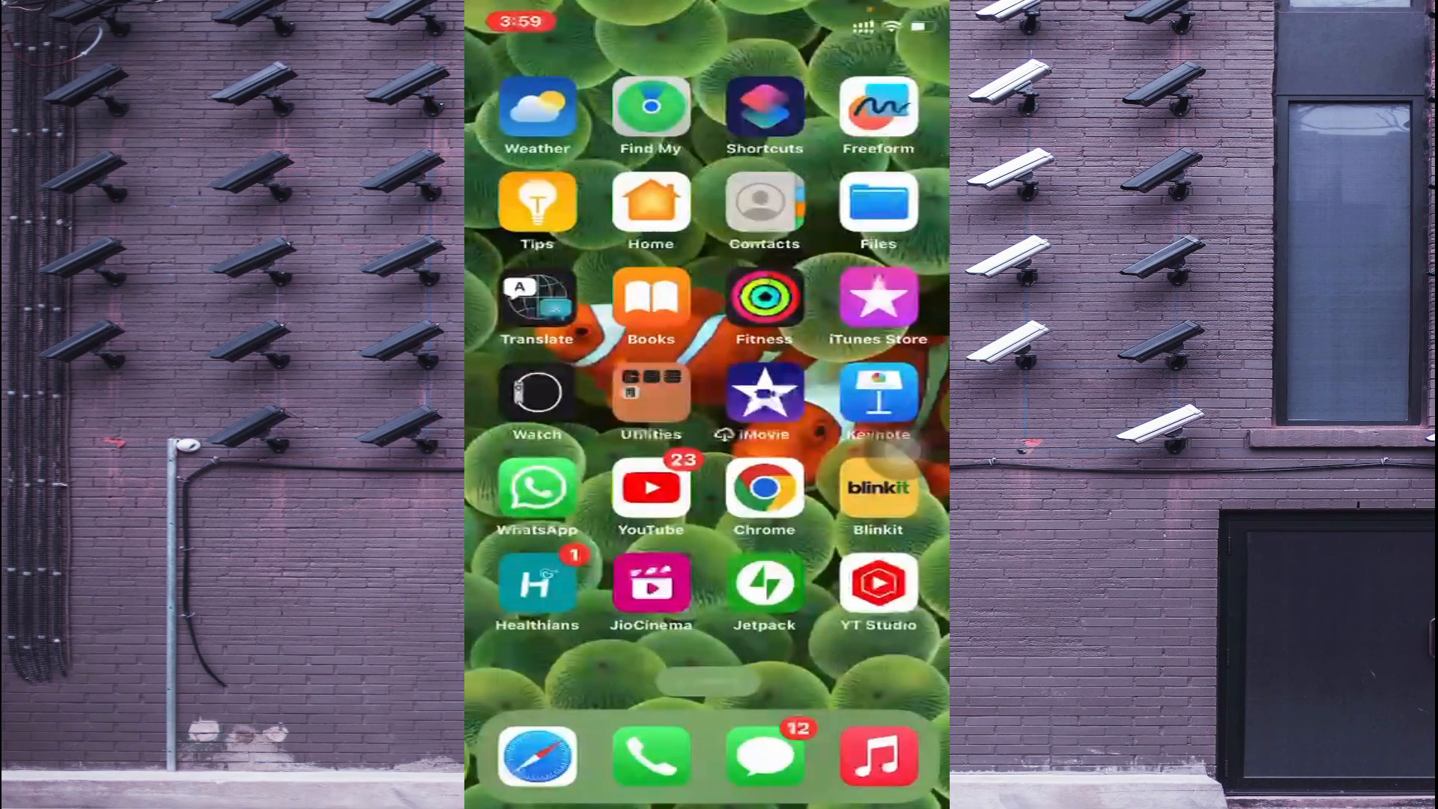
pyautogui.hscroll(-3)
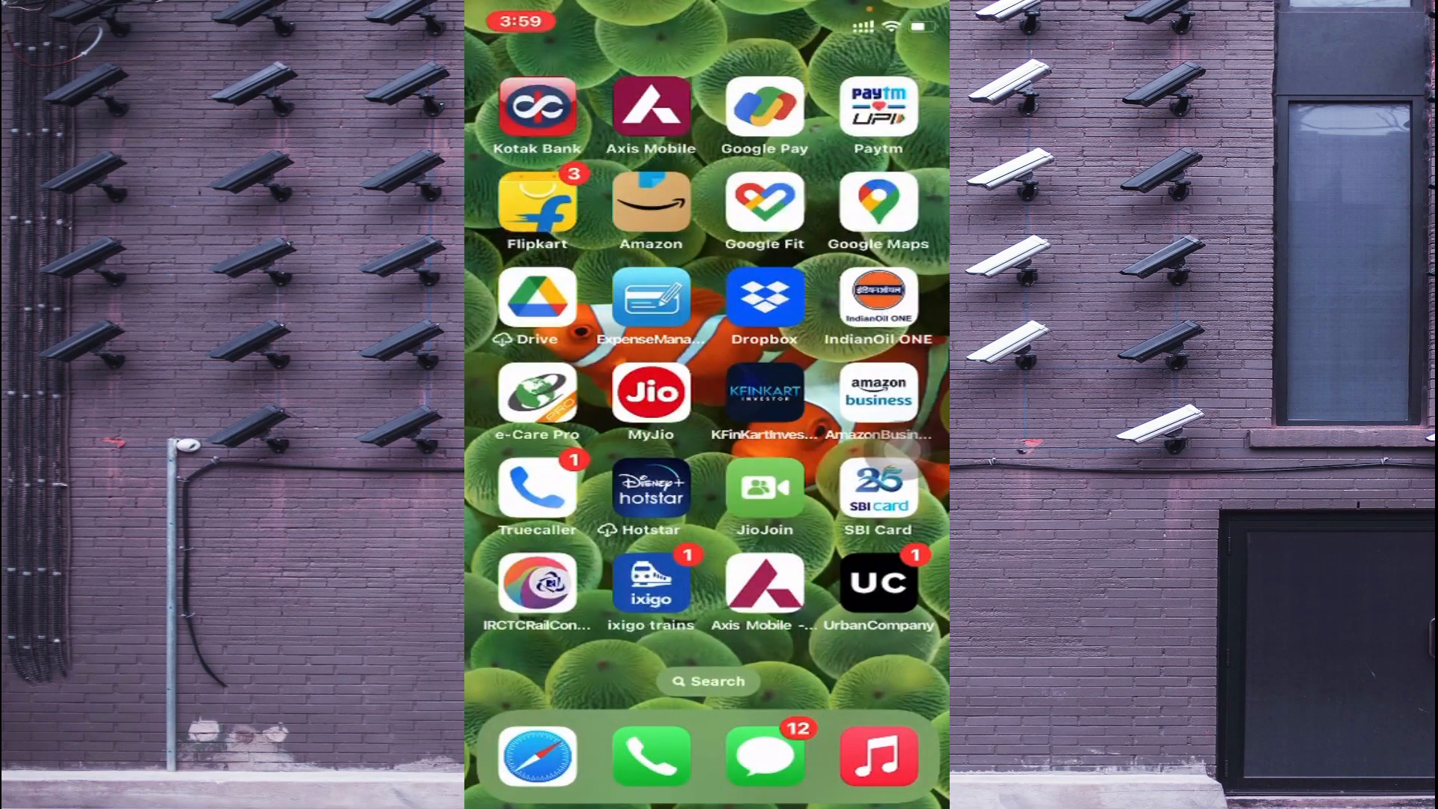
pyautogui.hscroll(-3)
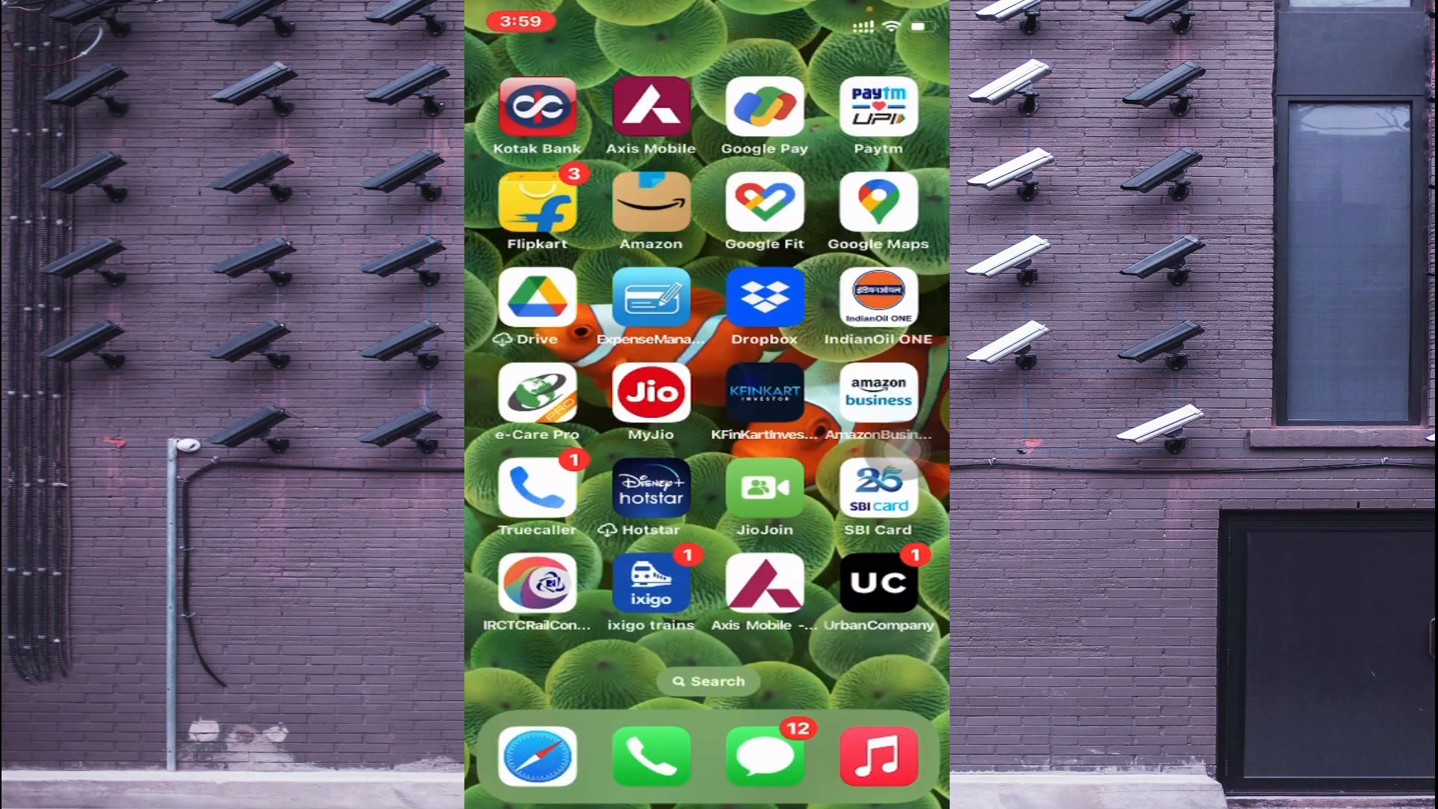
pyautogui.hscroll(-3)
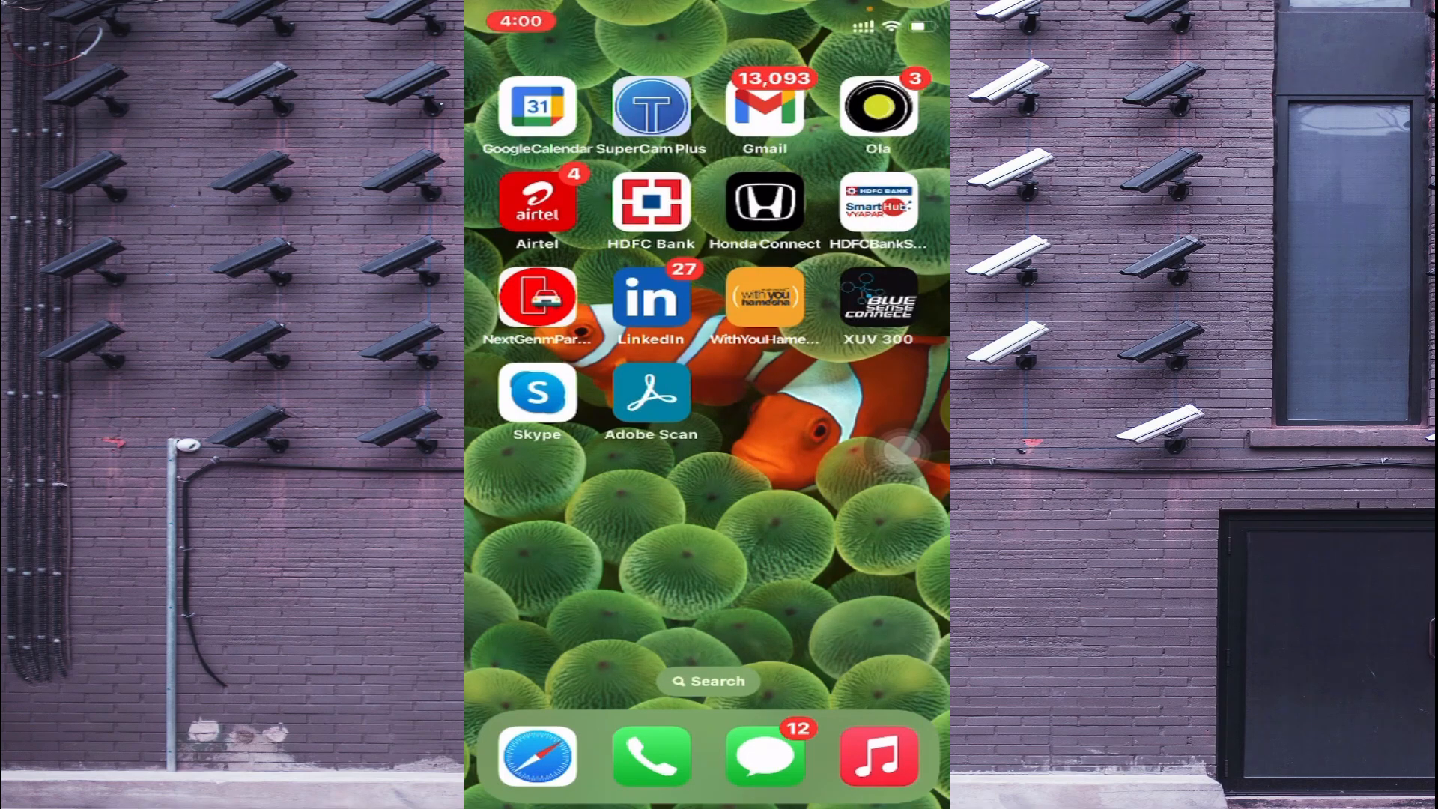
pyautogui.hscroll(-3)
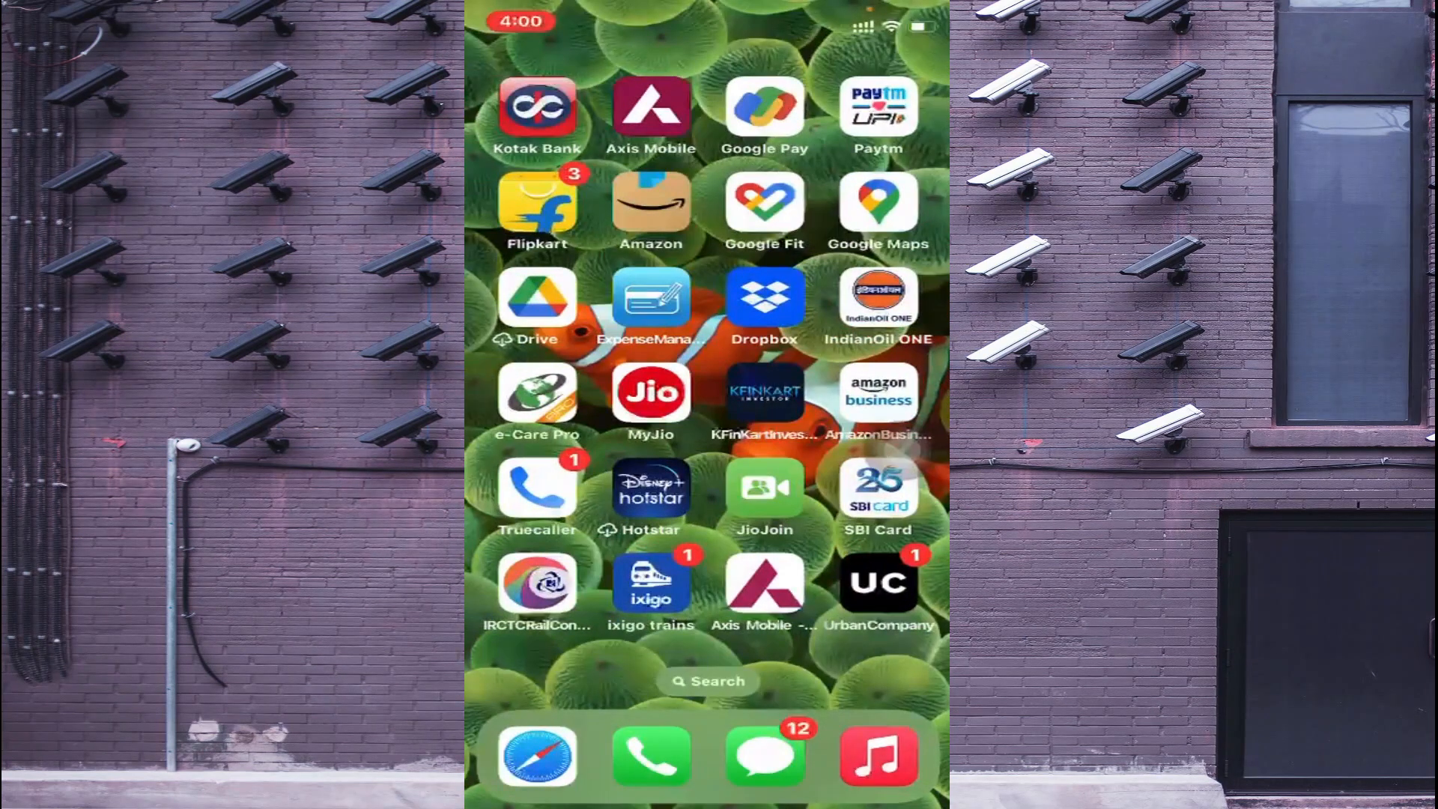
pyautogui.hscroll(-3)
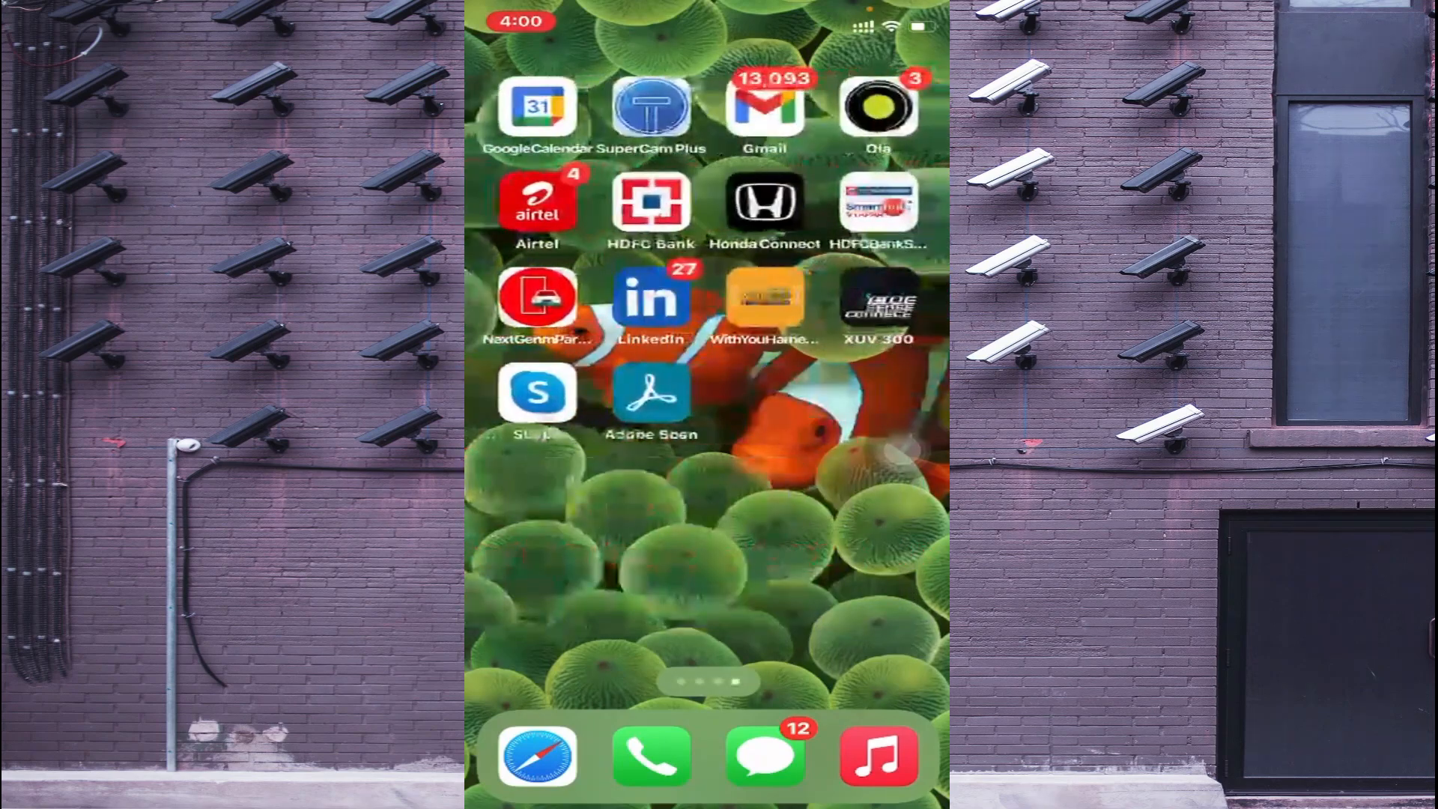
pyautogui.hscroll(-3)
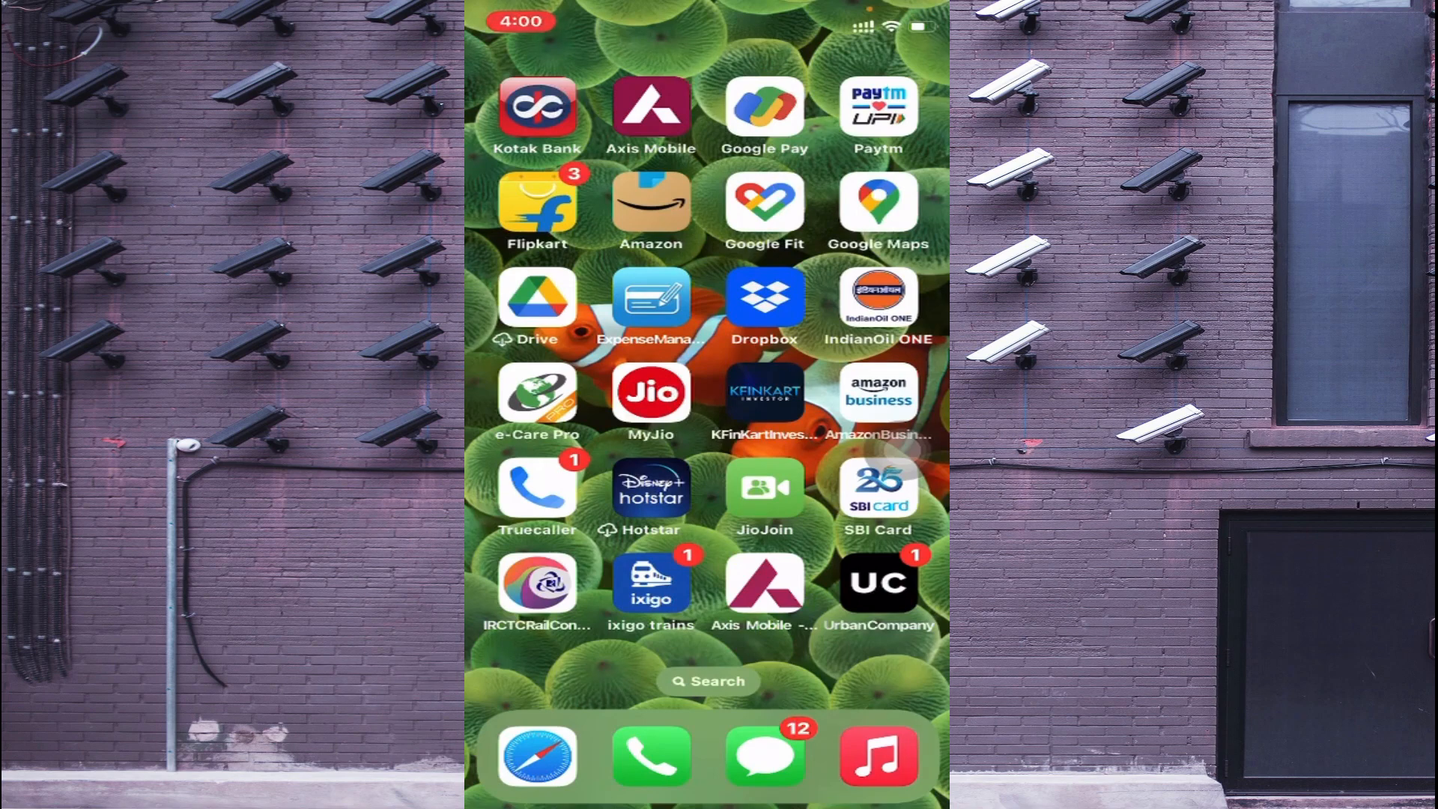
pyautogui.hscroll(-3)
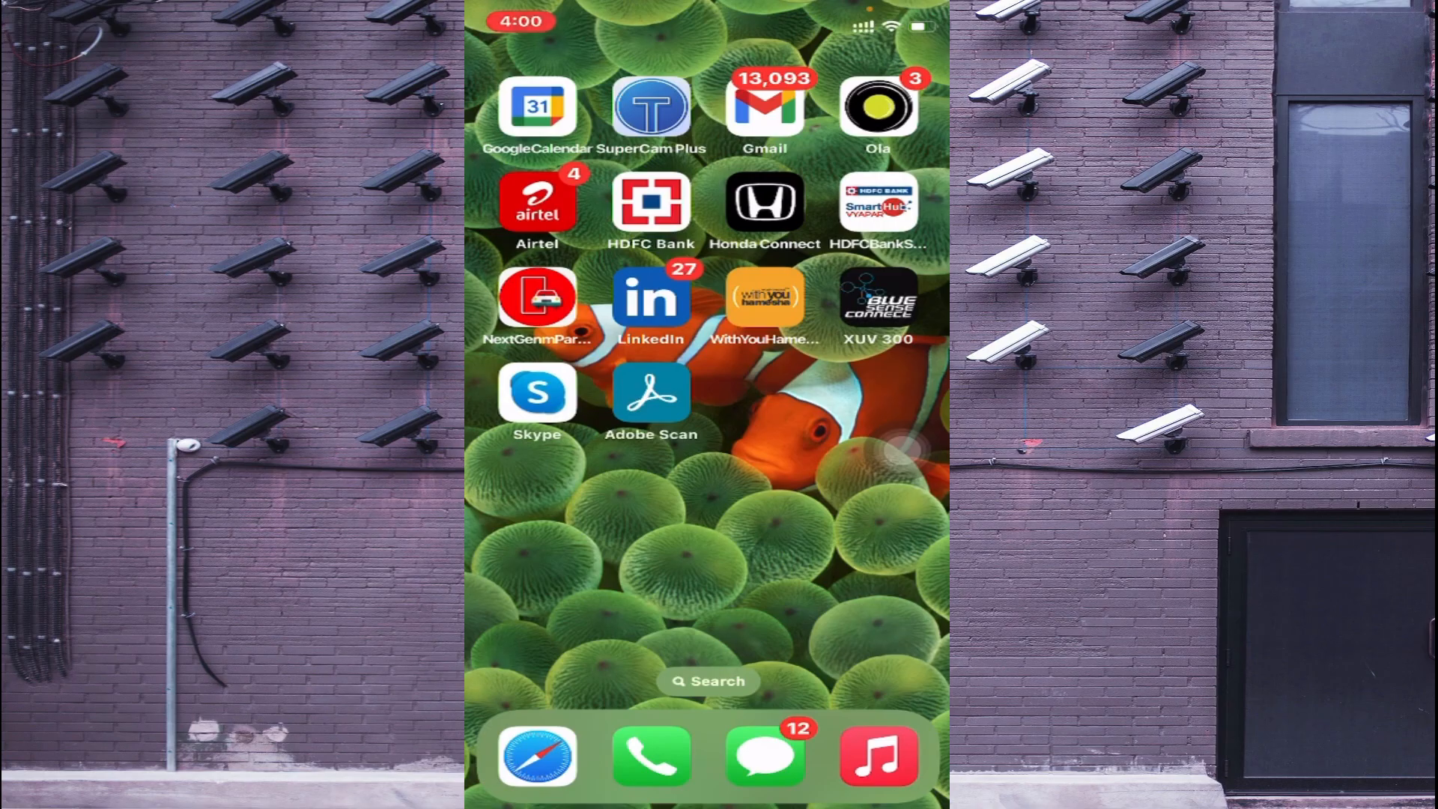
pyautogui.hscroll(-3)
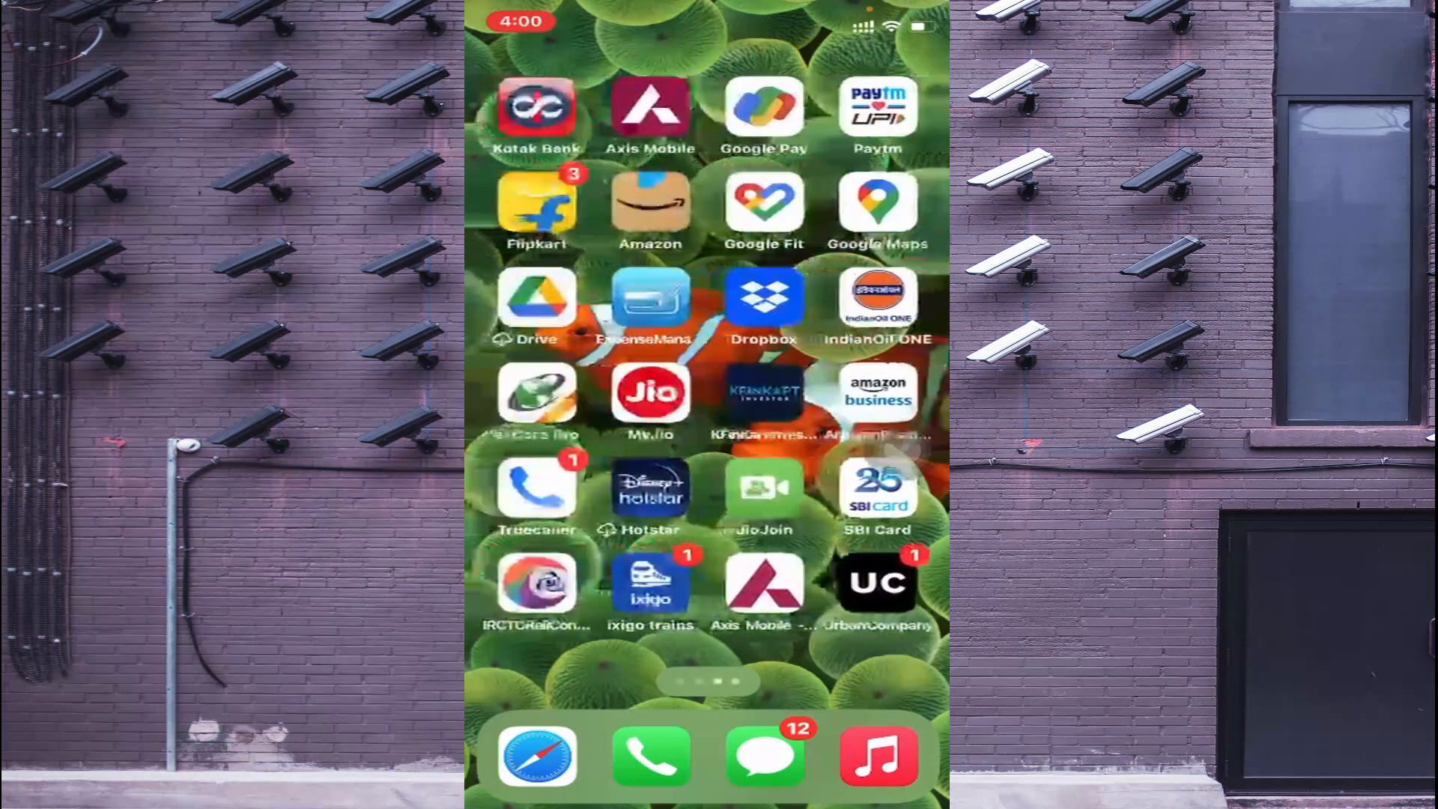
pyautogui.hscroll(-3)
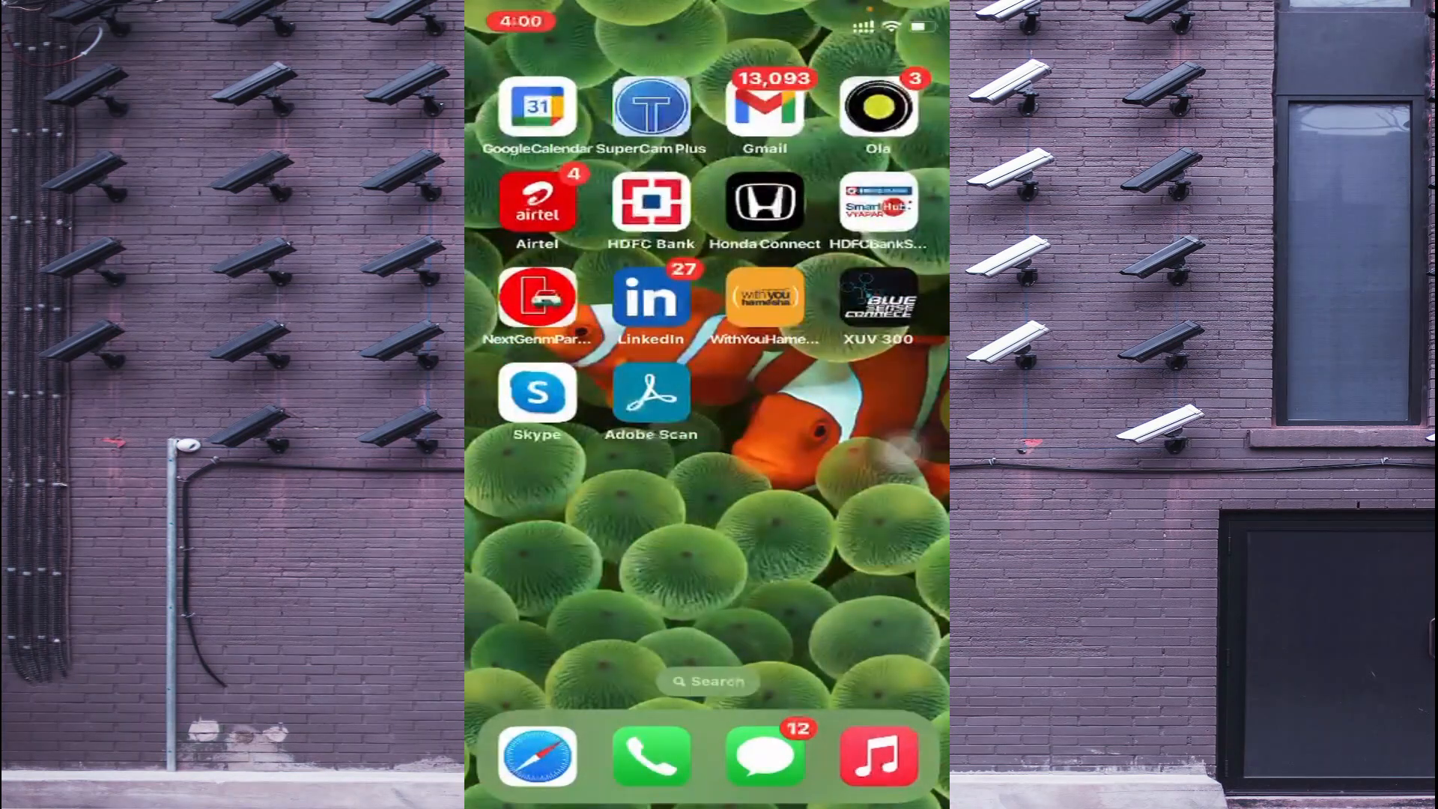
pyautogui.hscroll(-3)
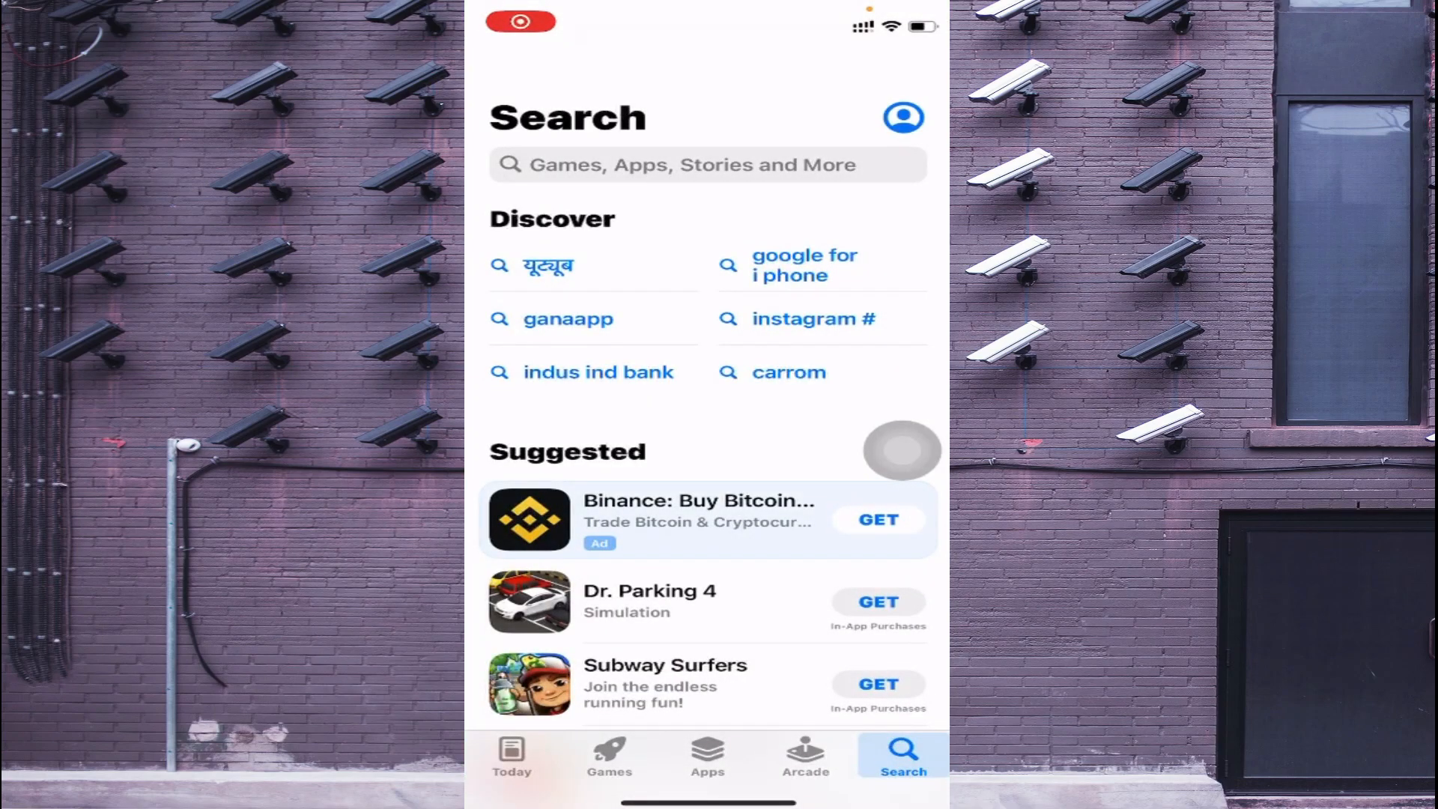
# Search the App Store for 'gdmss plus' and tap GET on iDMSS Plus
pyautogui.click(706, 165)
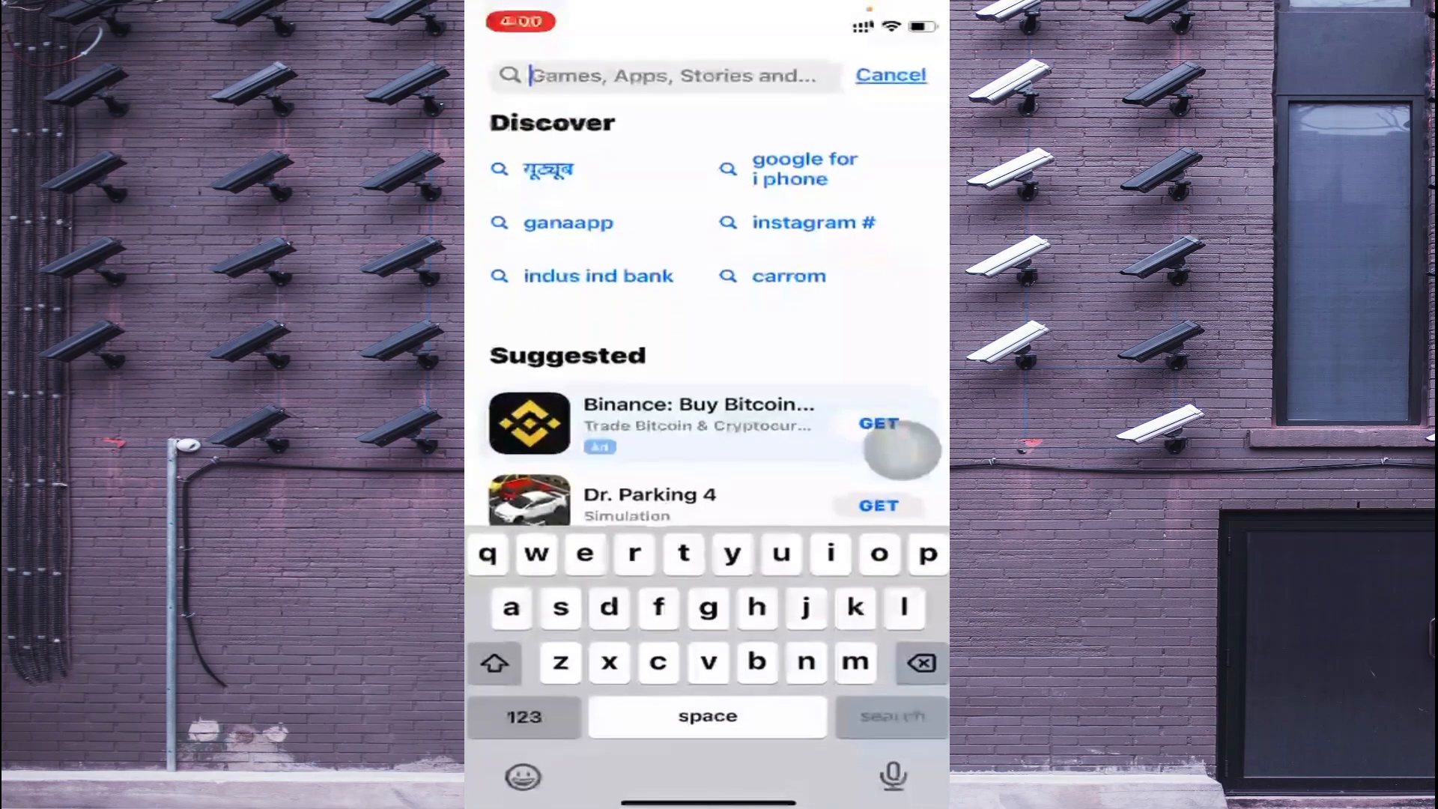
pyautogui.write('gdmss')
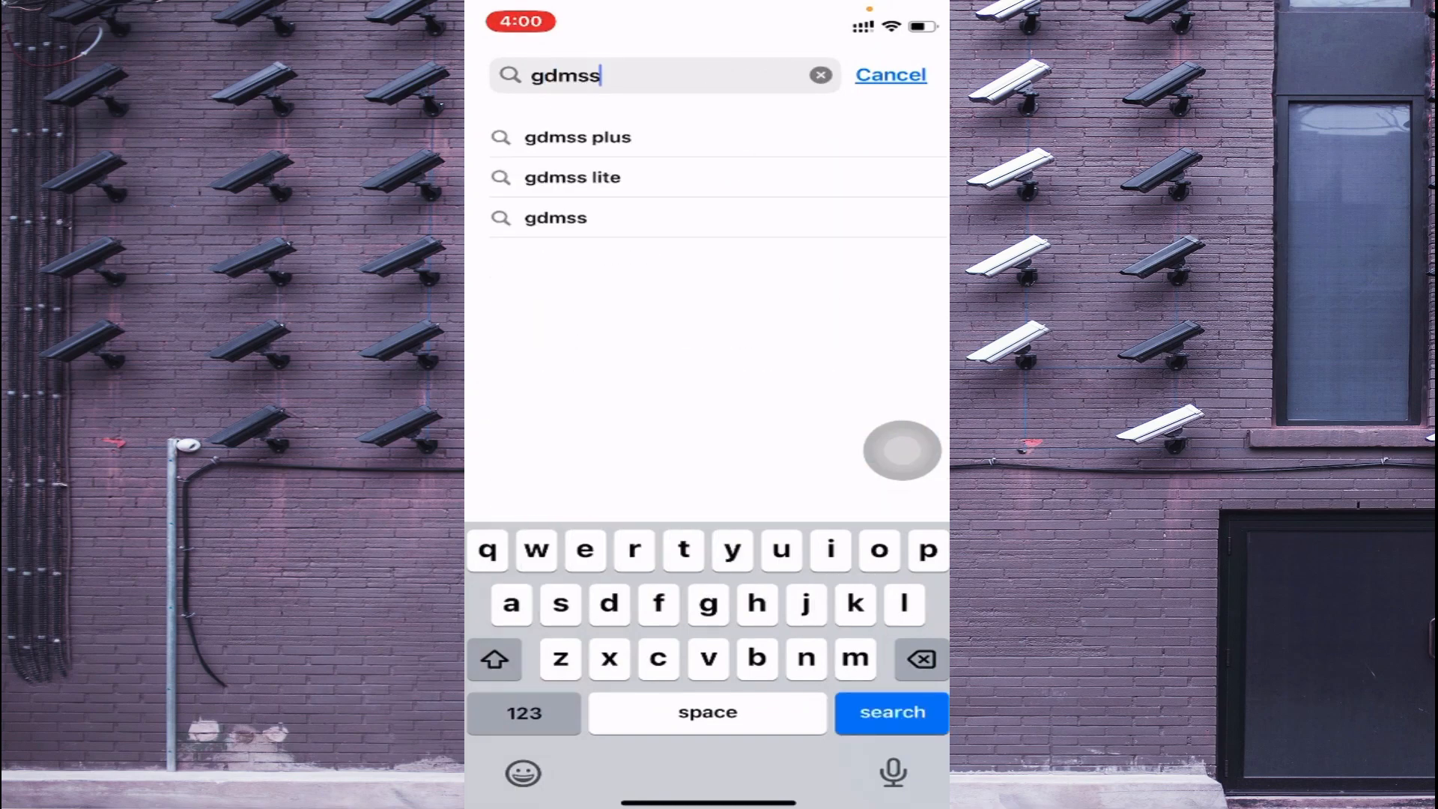
pyautogui.click(577, 138)
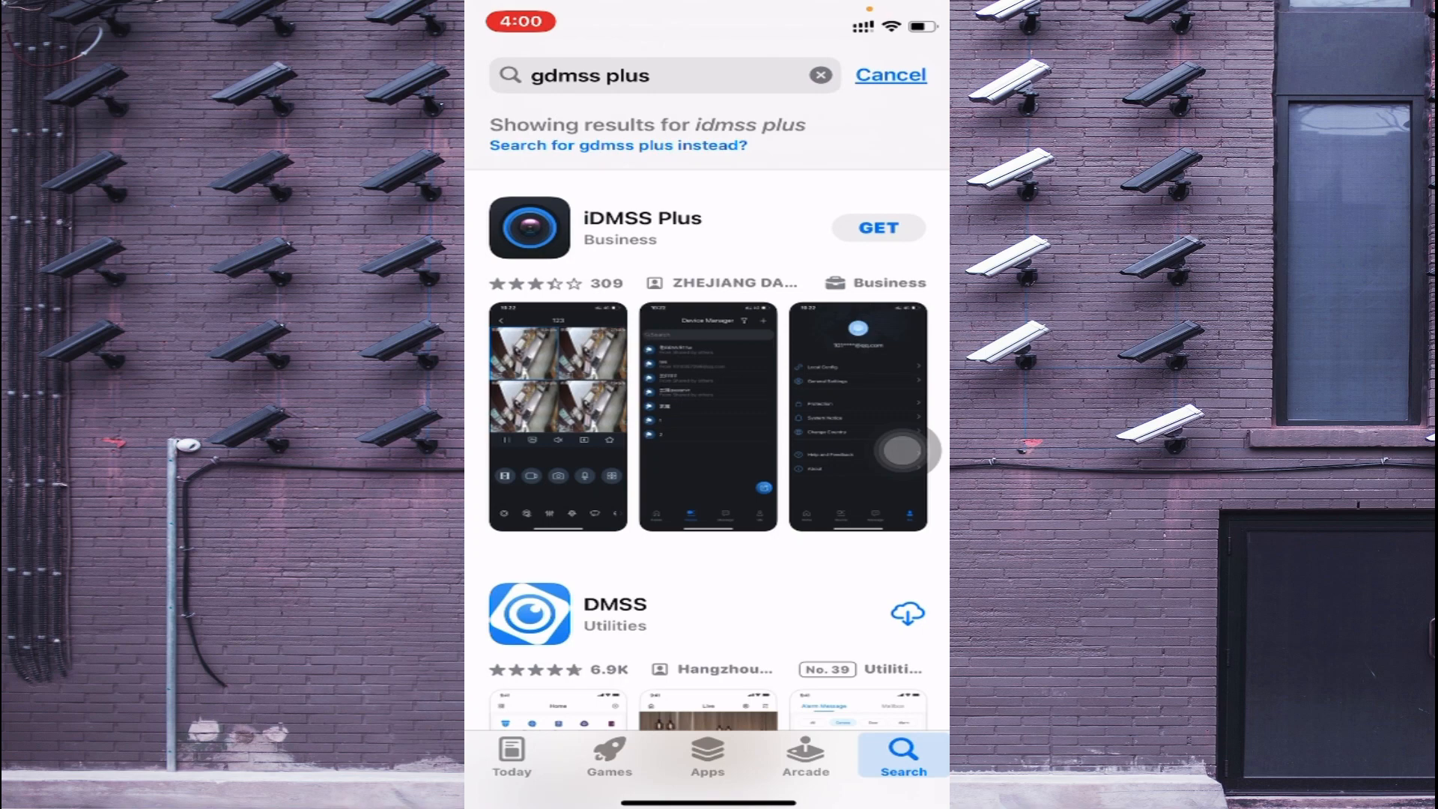
pyautogui.click(877, 228)
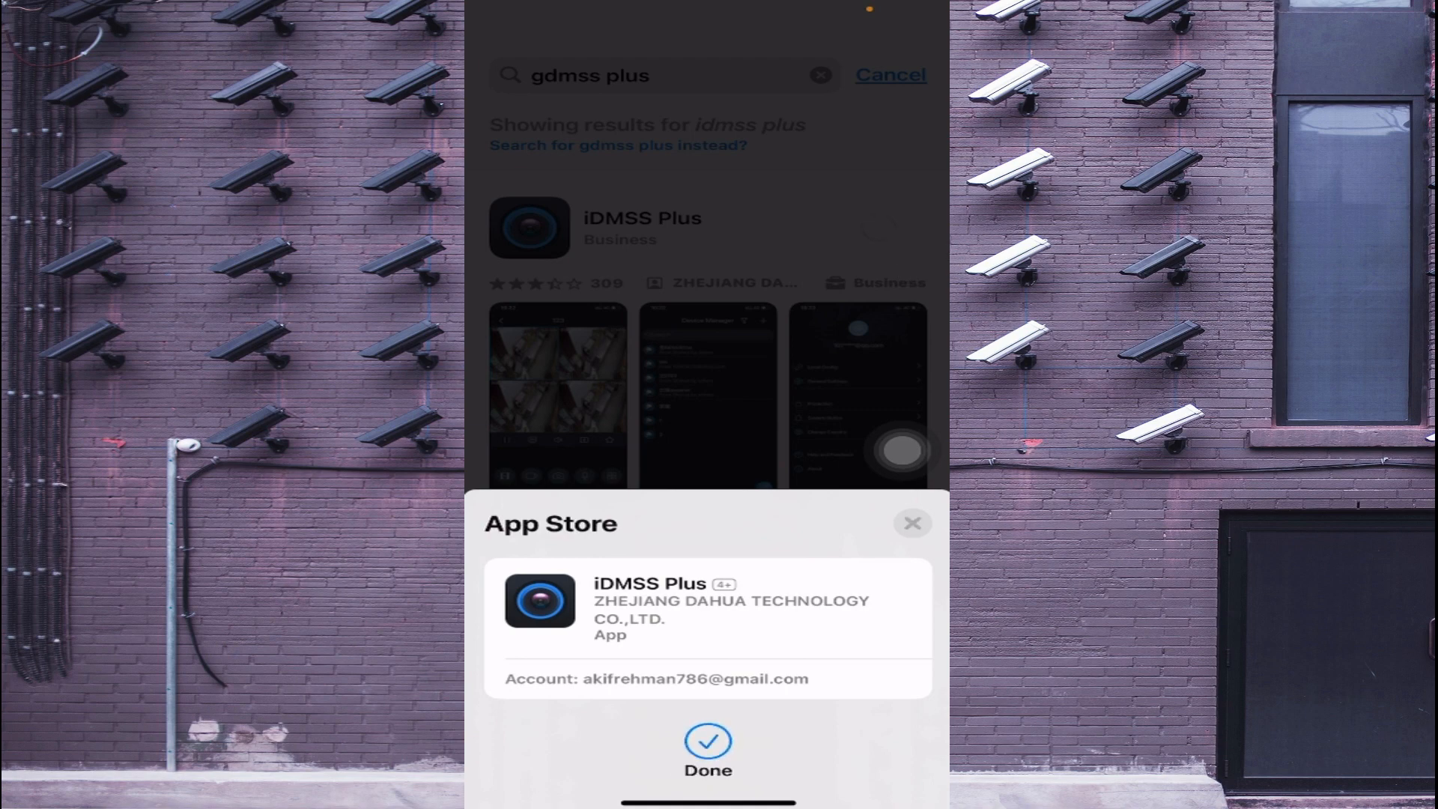
# Confirm the iDMSS Plus download and open the app once installed
pyautogui.click(707, 741)
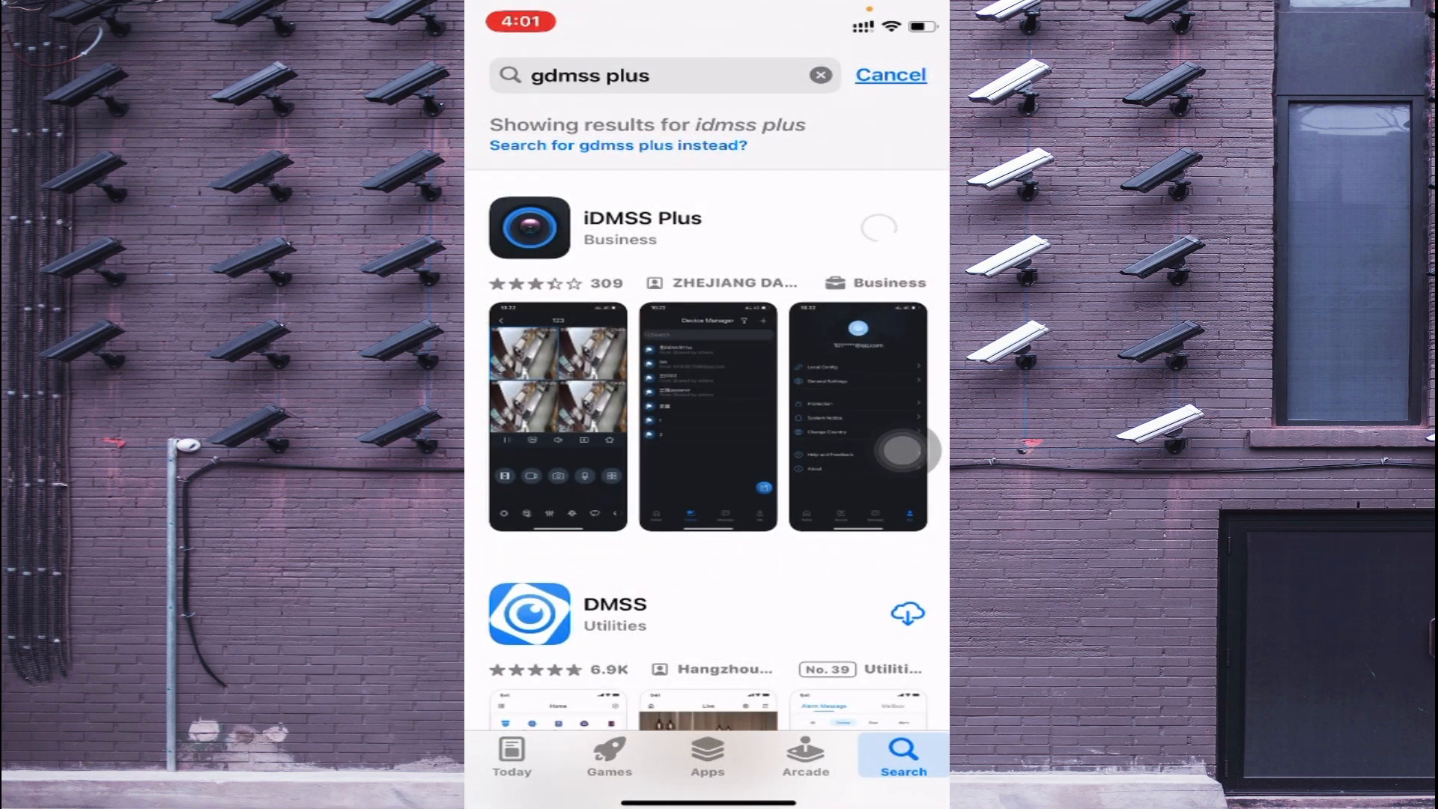
pyautogui.click(878, 226)
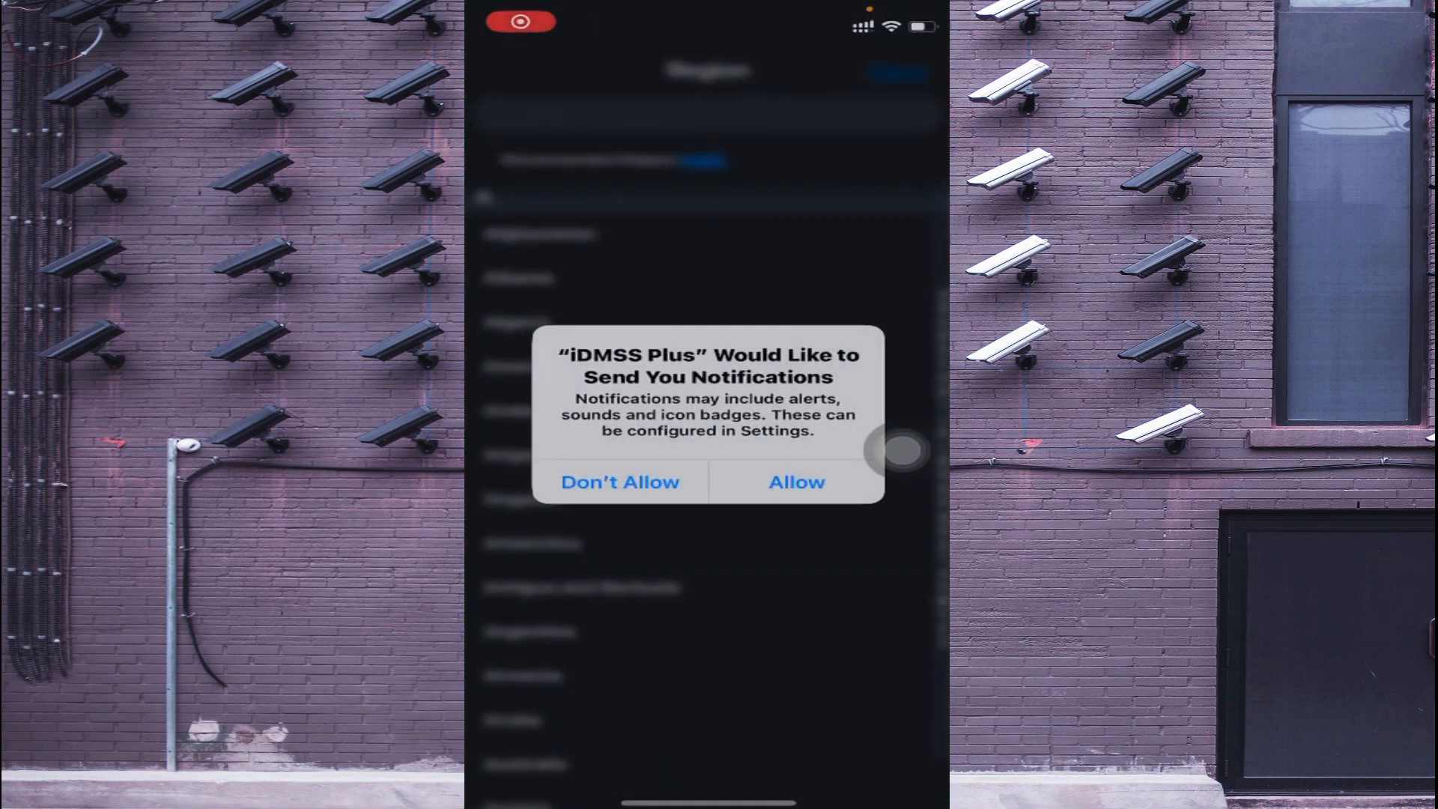
# Allow notifications, acknowledge the region warning and confirm the chosen region
pyautogui.click(794, 481)
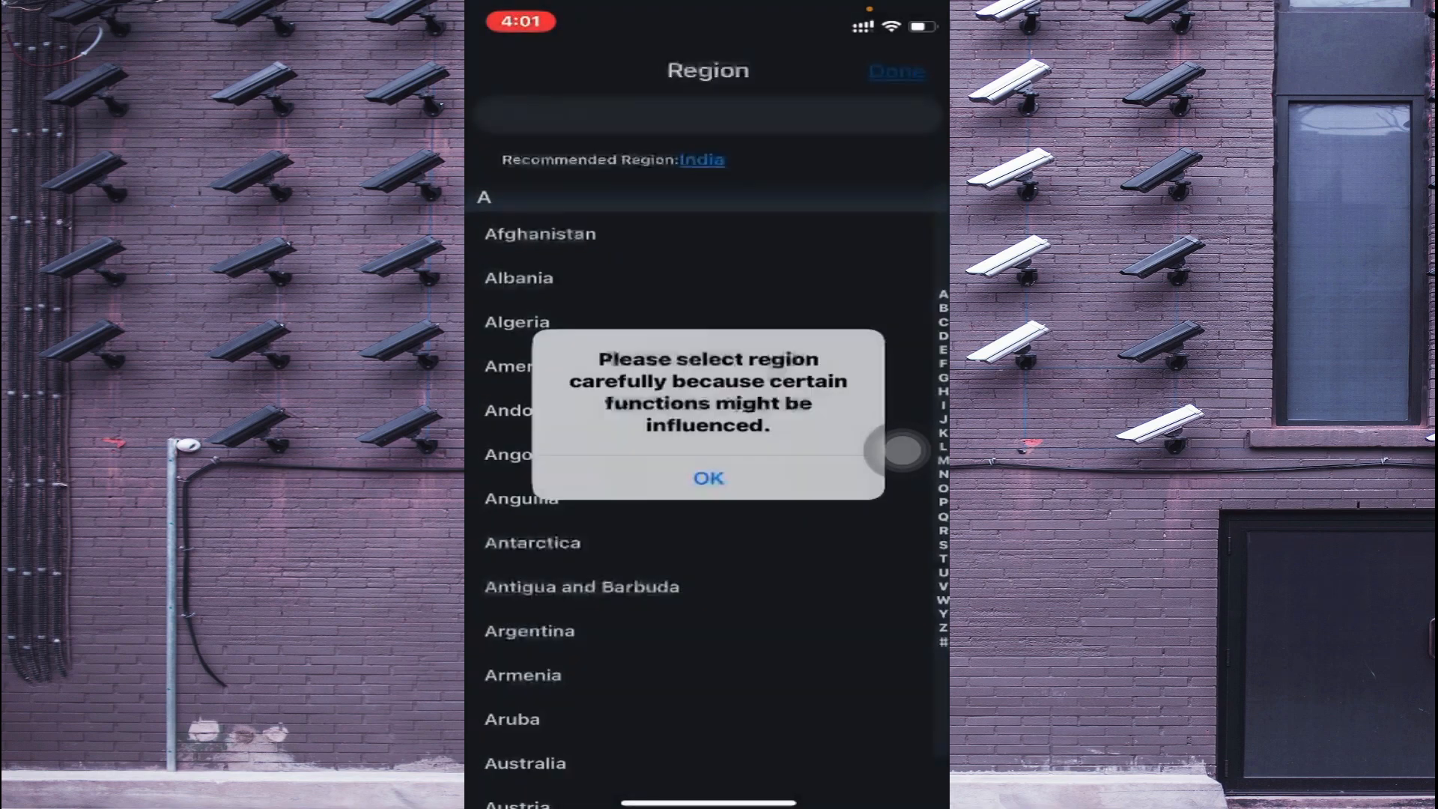
pyautogui.click(707, 477)
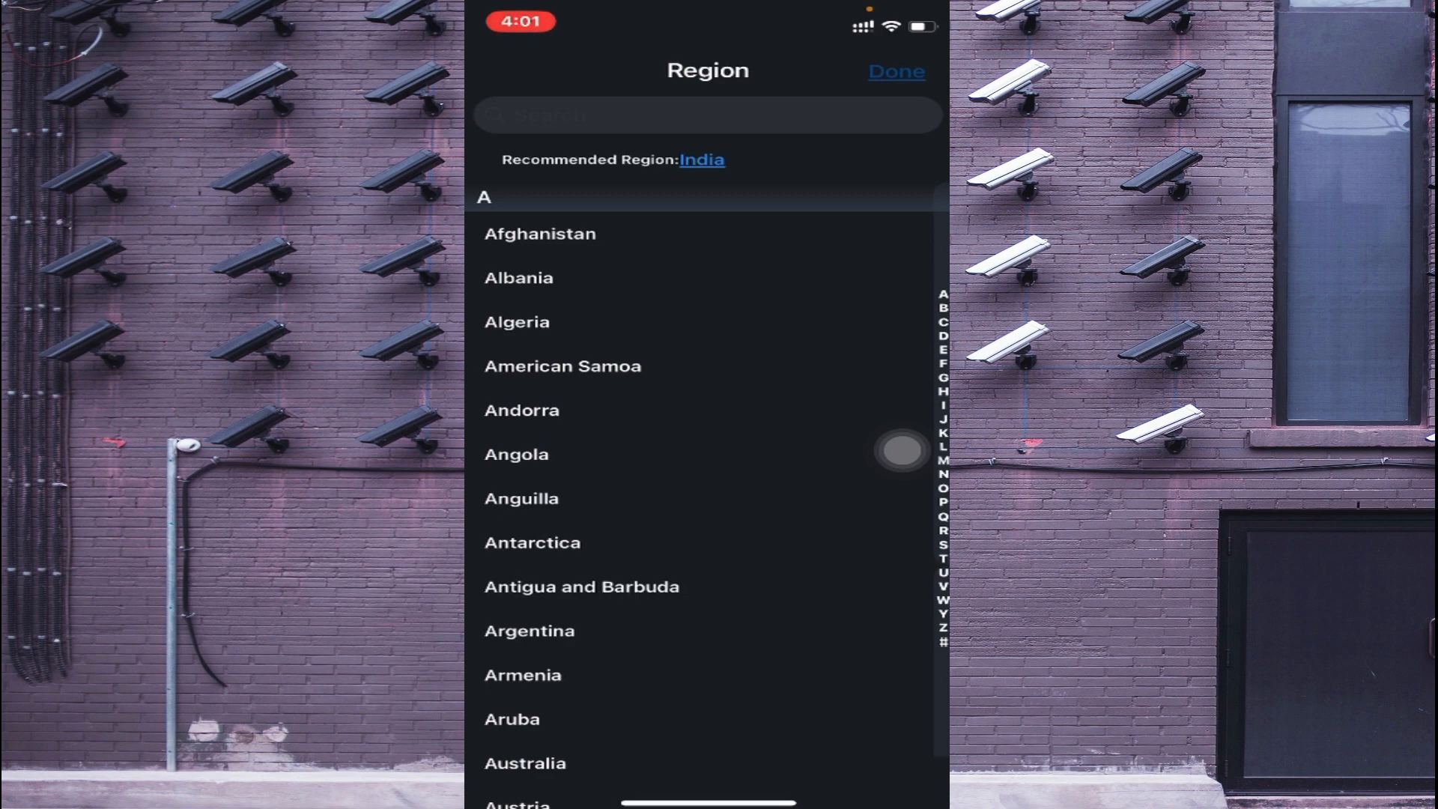
pyautogui.click(895, 72)
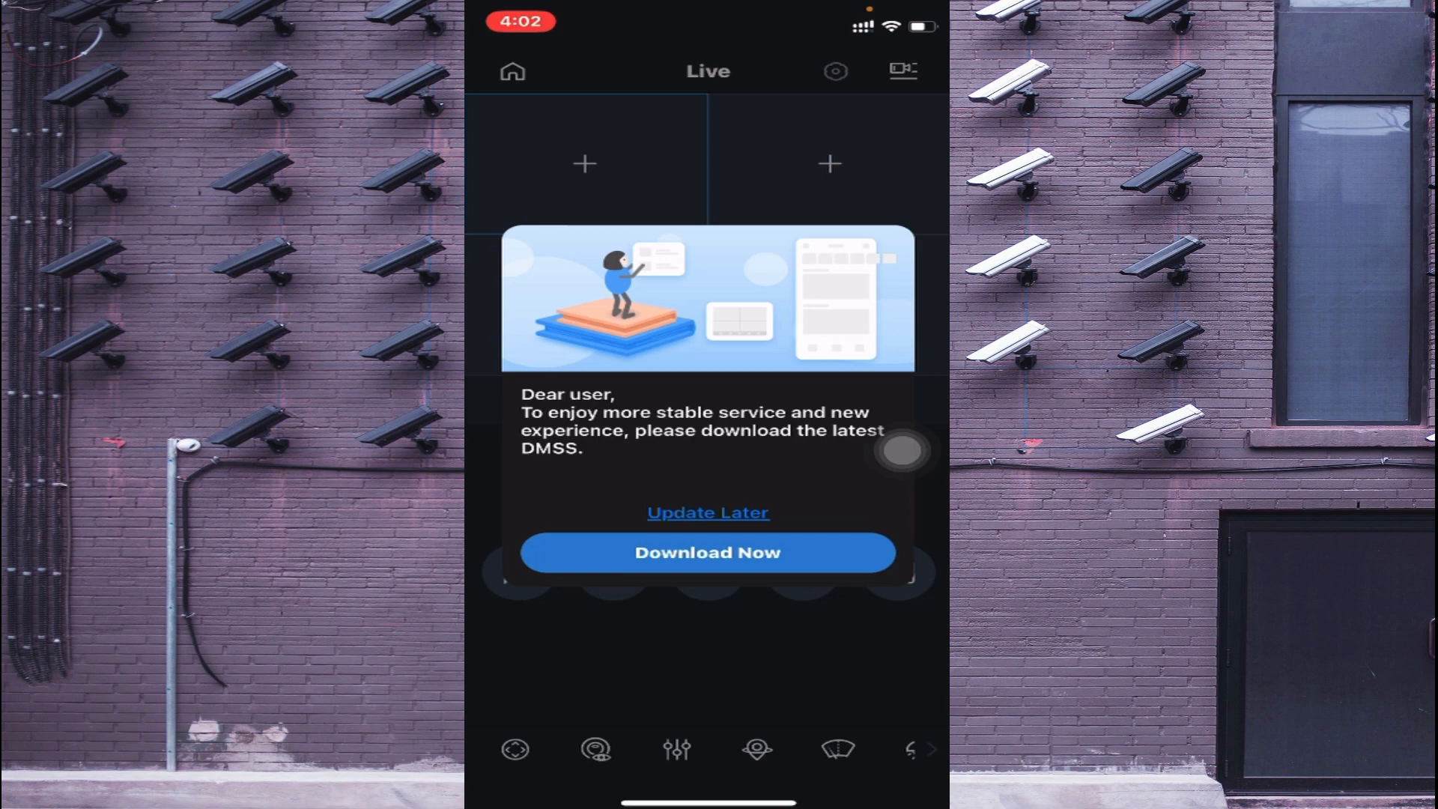
# Postpone the DMSS update, go Home, and tick 'Don't prompt again' before cancelling
pyautogui.click(707, 511)
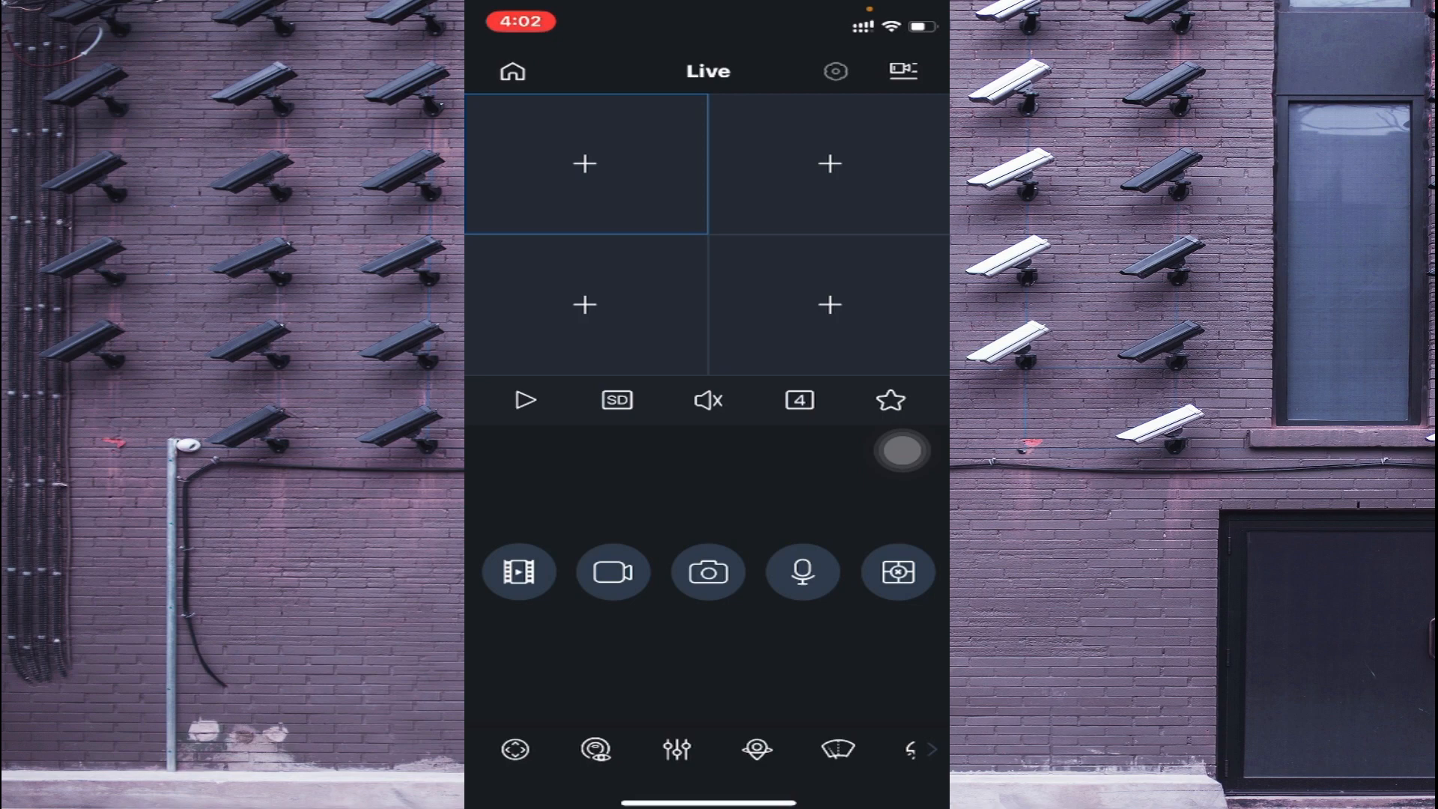
pyautogui.click(513, 72)
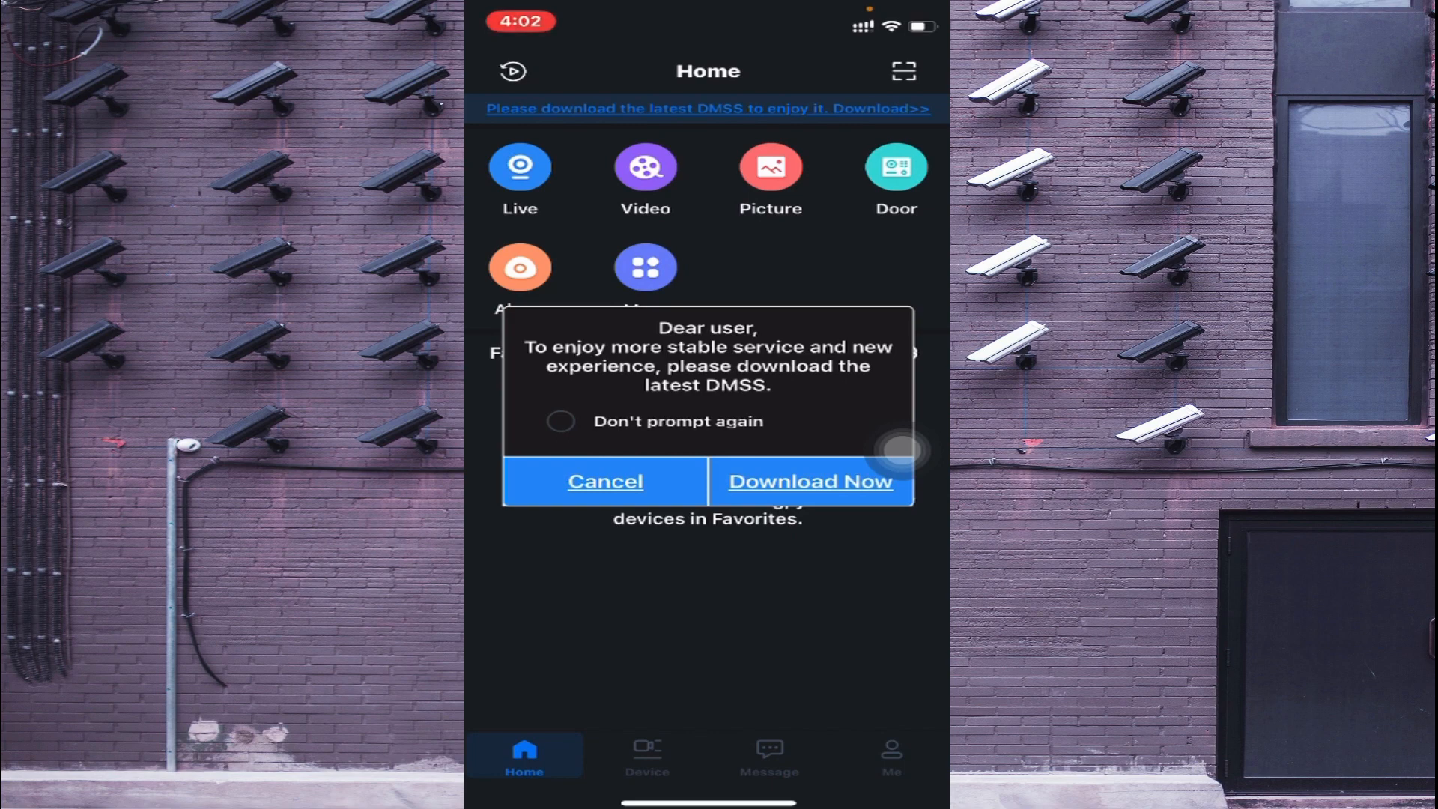
pyautogui.click(559, 421)
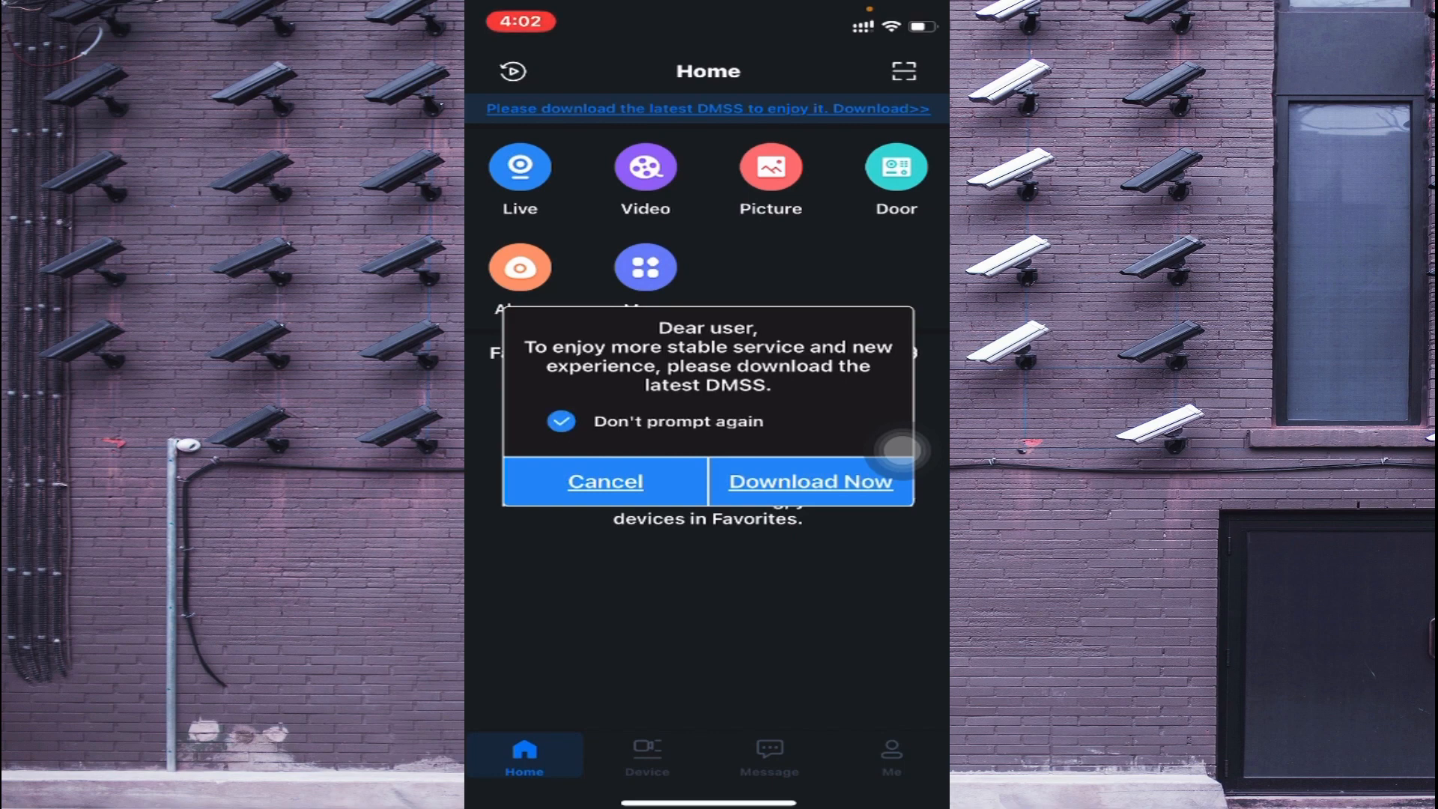
pyautogui.click(605, 480)
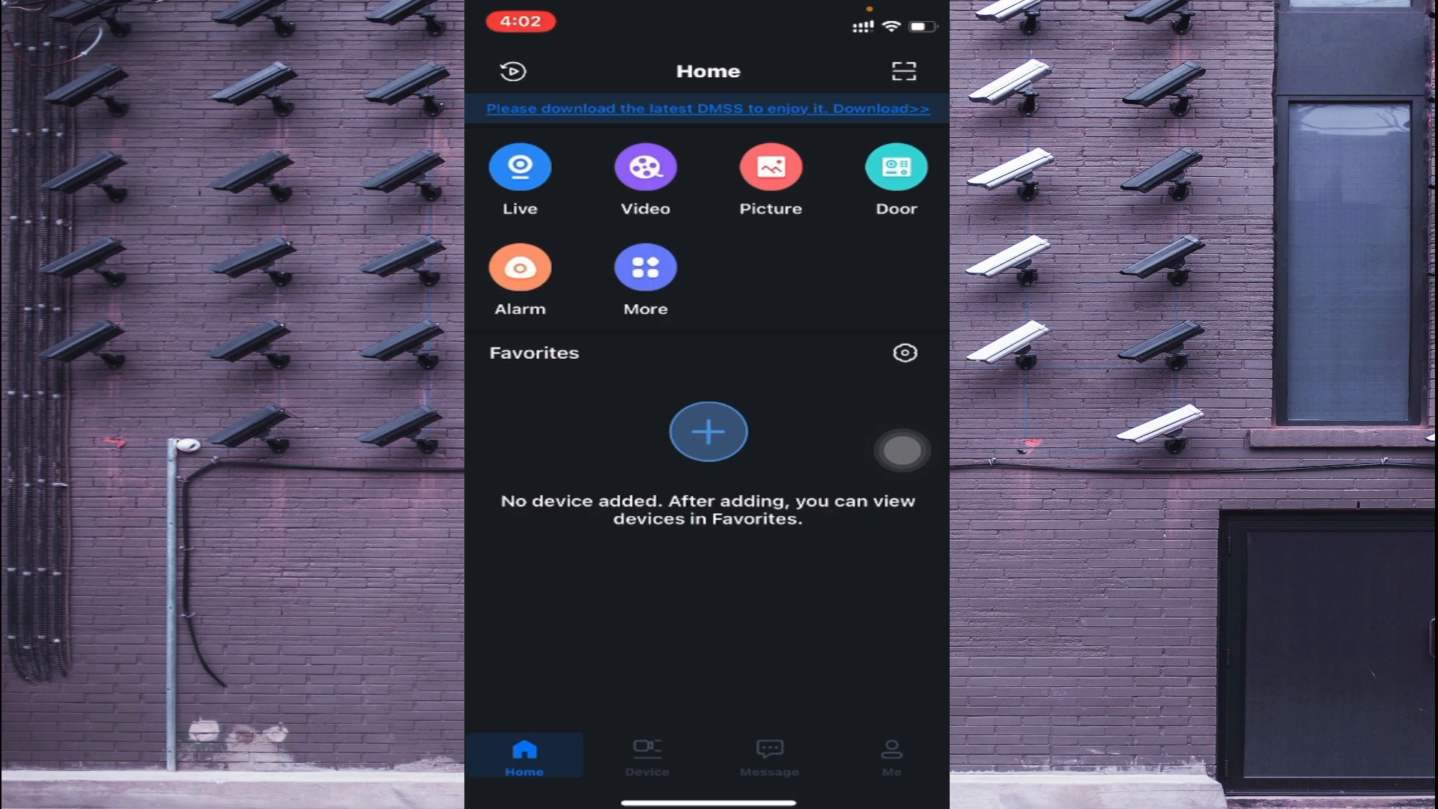
# Open the Device list, tap + and answer the local network access prompt
pyautogui.click(646, 754)
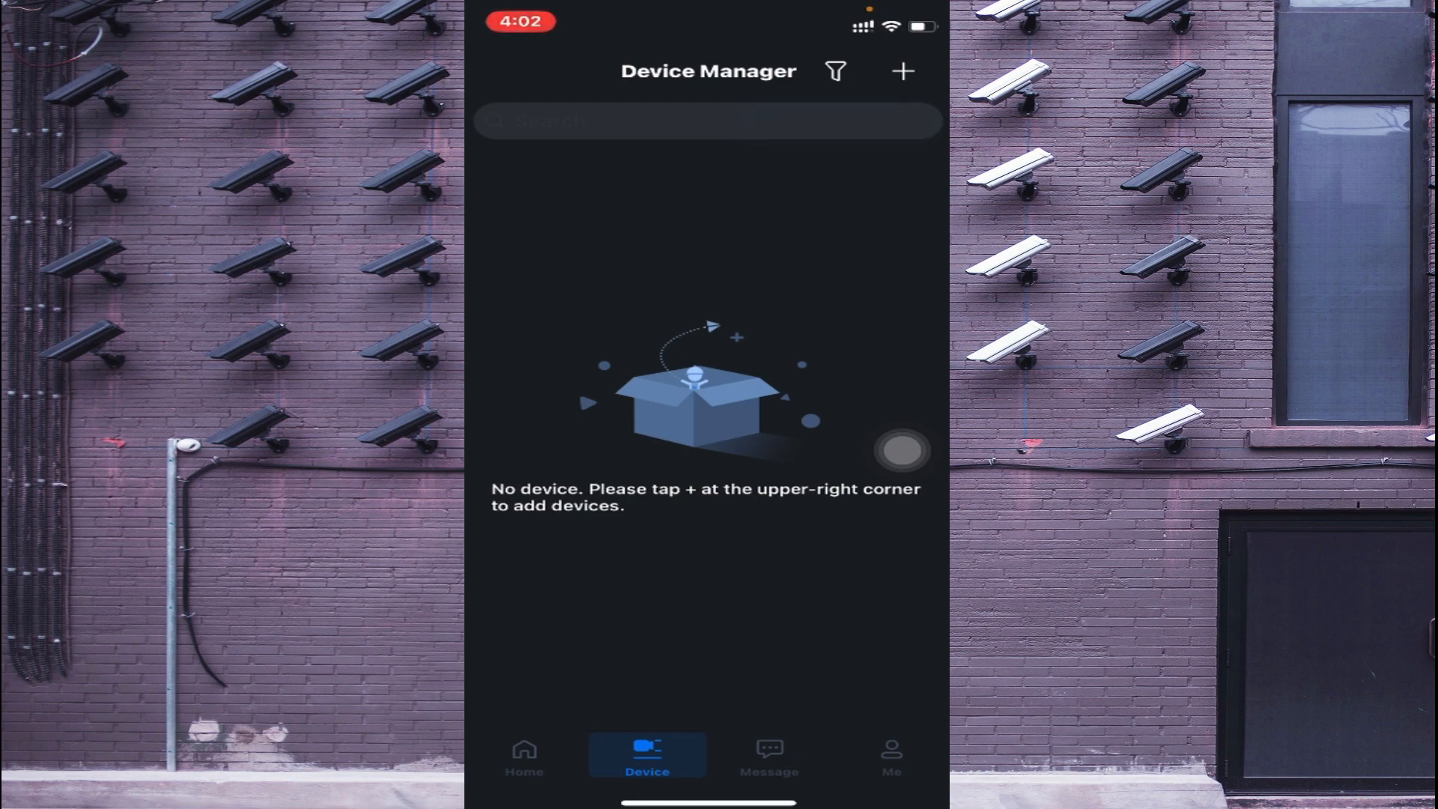
pyautogui.click(903, 72)
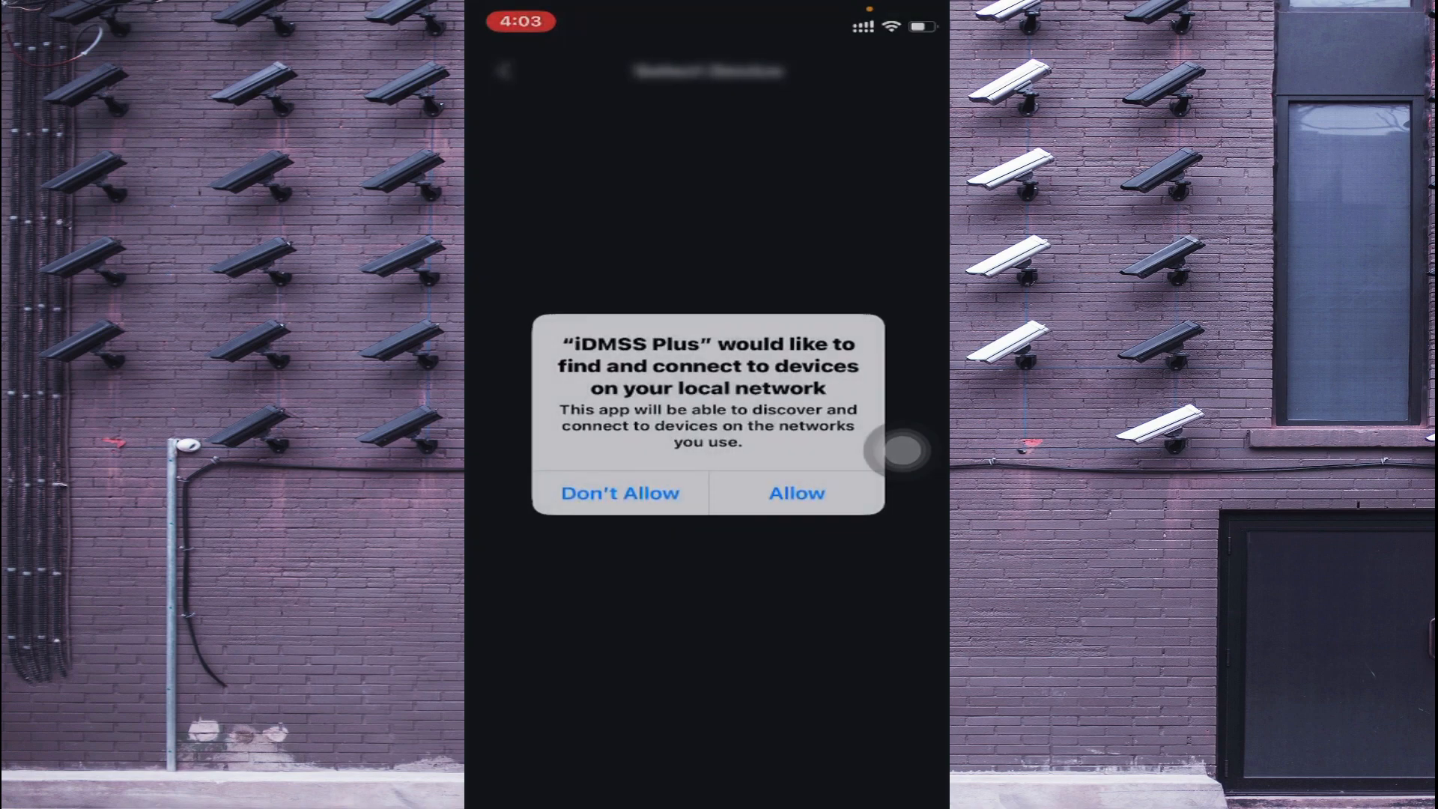
pyautogui.click(794, 493)
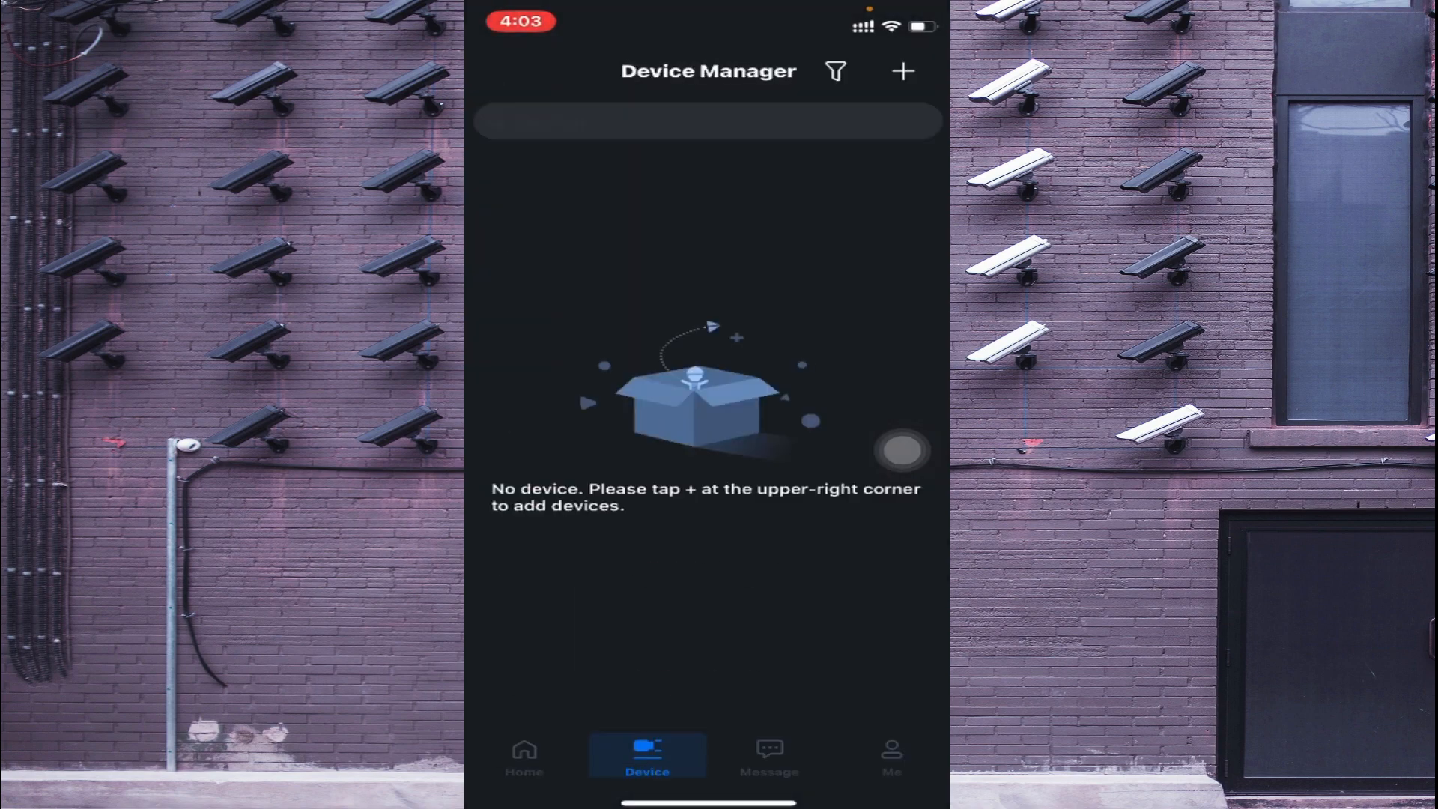
pyautogui.click(902, 72)
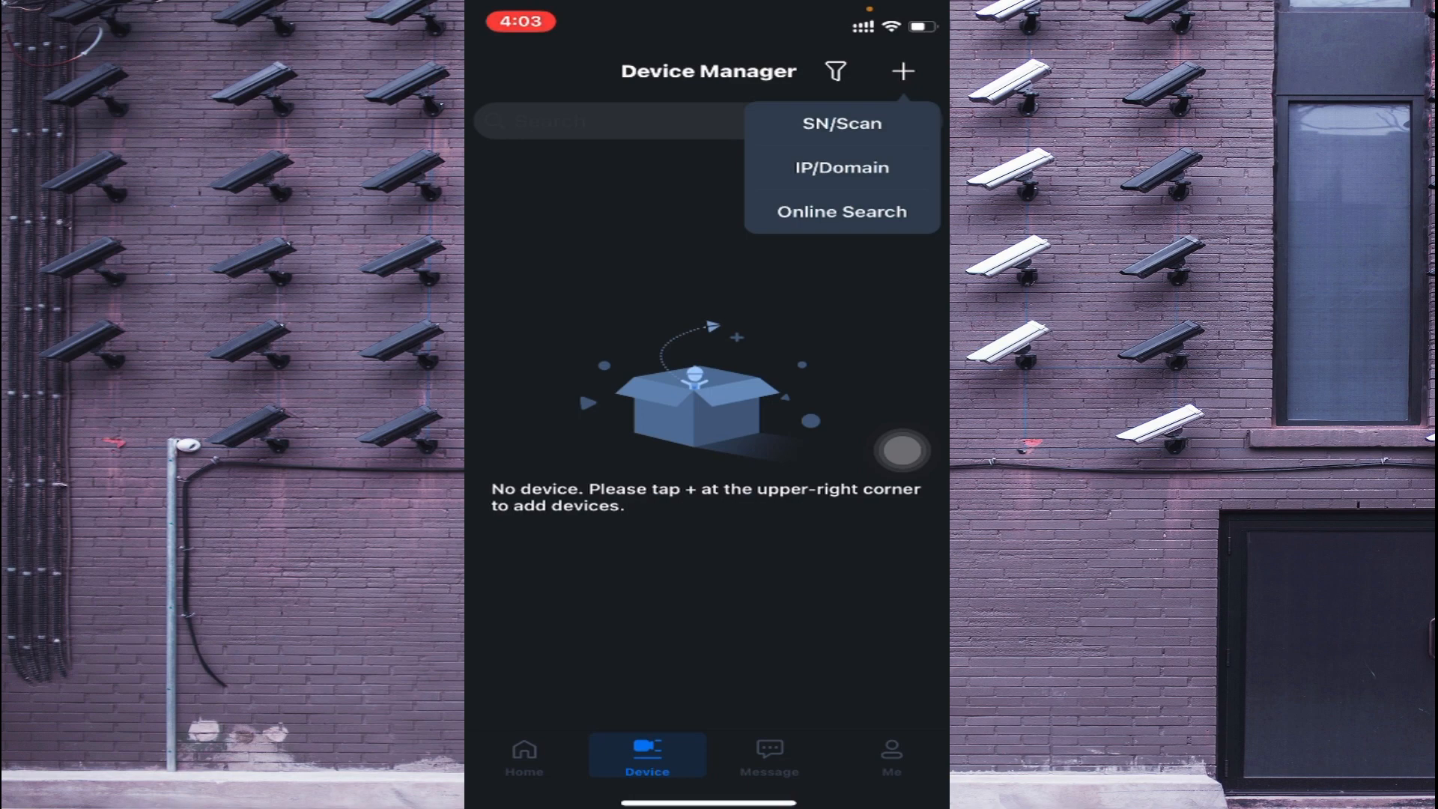
# Choose SN/Scan and grant camera access to open the QR scanner
pyautogui.click(840, 122)
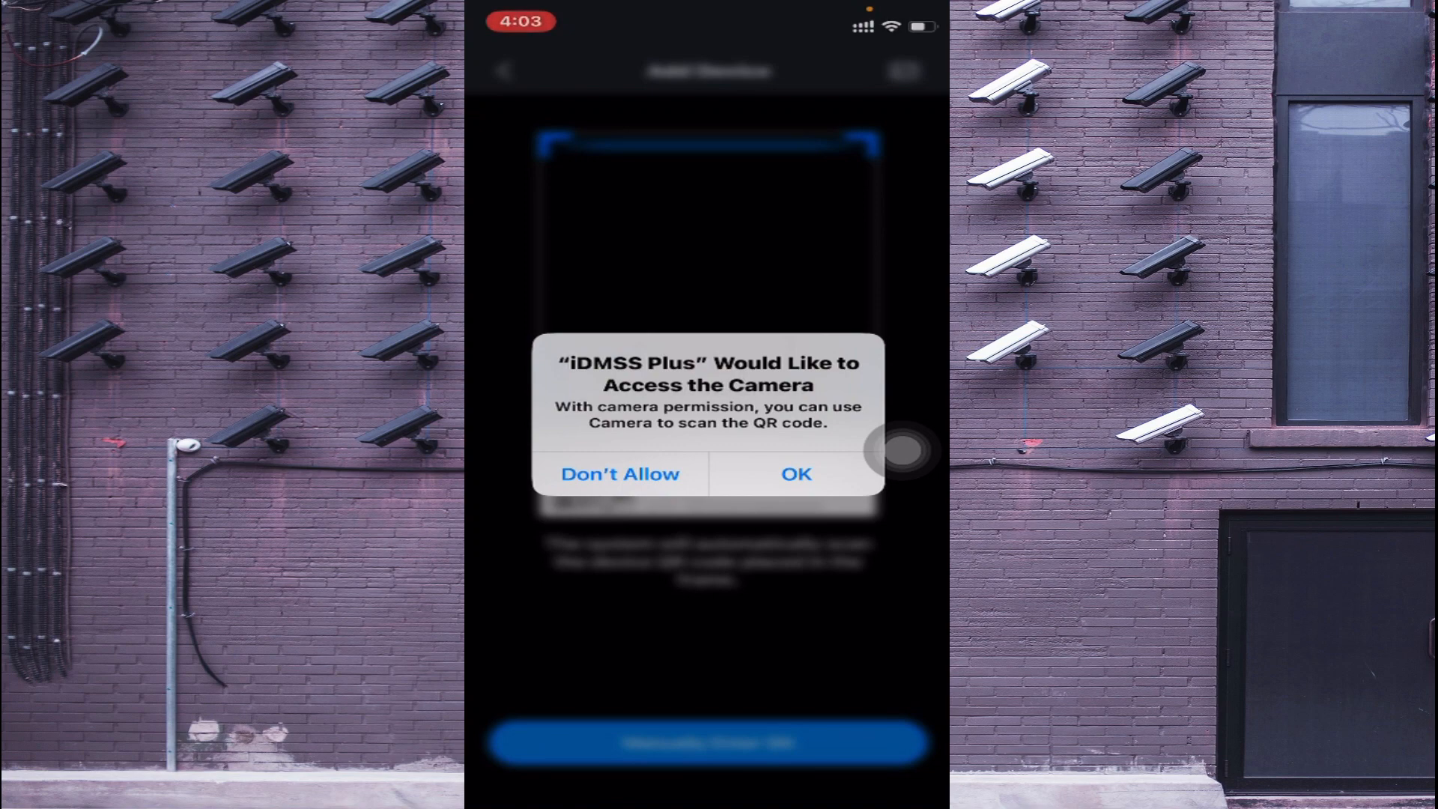
pyautogui.click(794, 474)
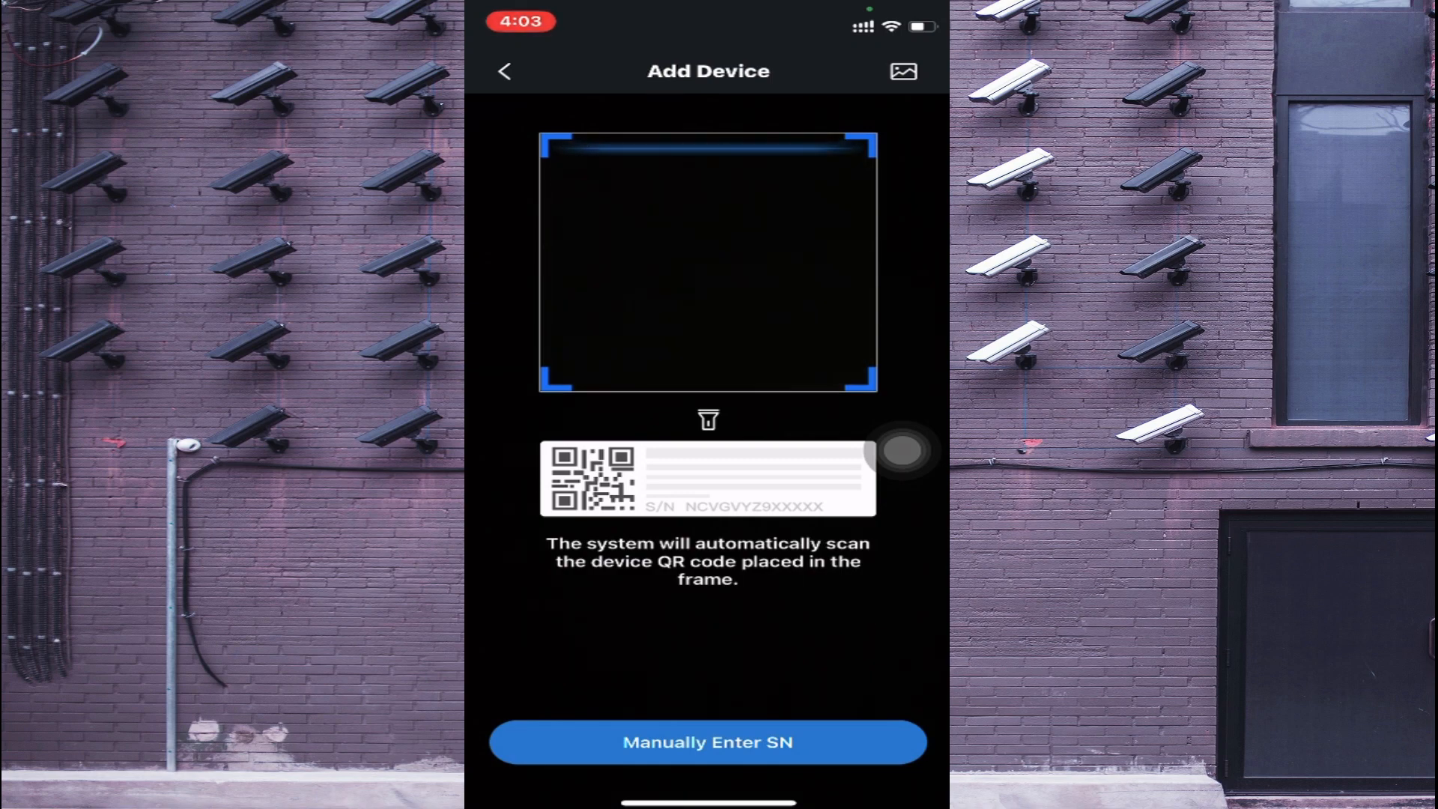
pyautogui.click(902, 72)
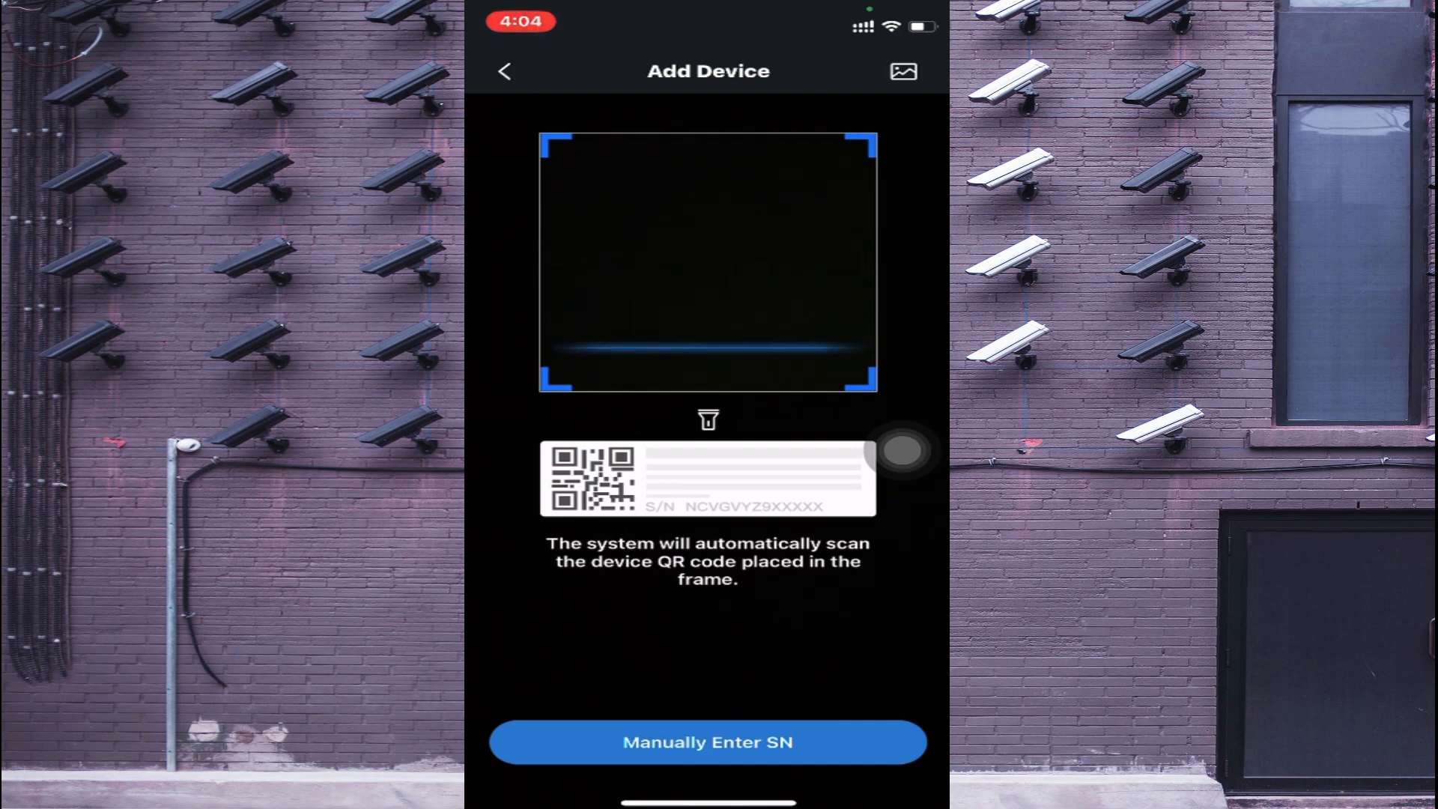
# Manually type the device serial number into Device SN and submit it
pyautogui.click(706, 742)
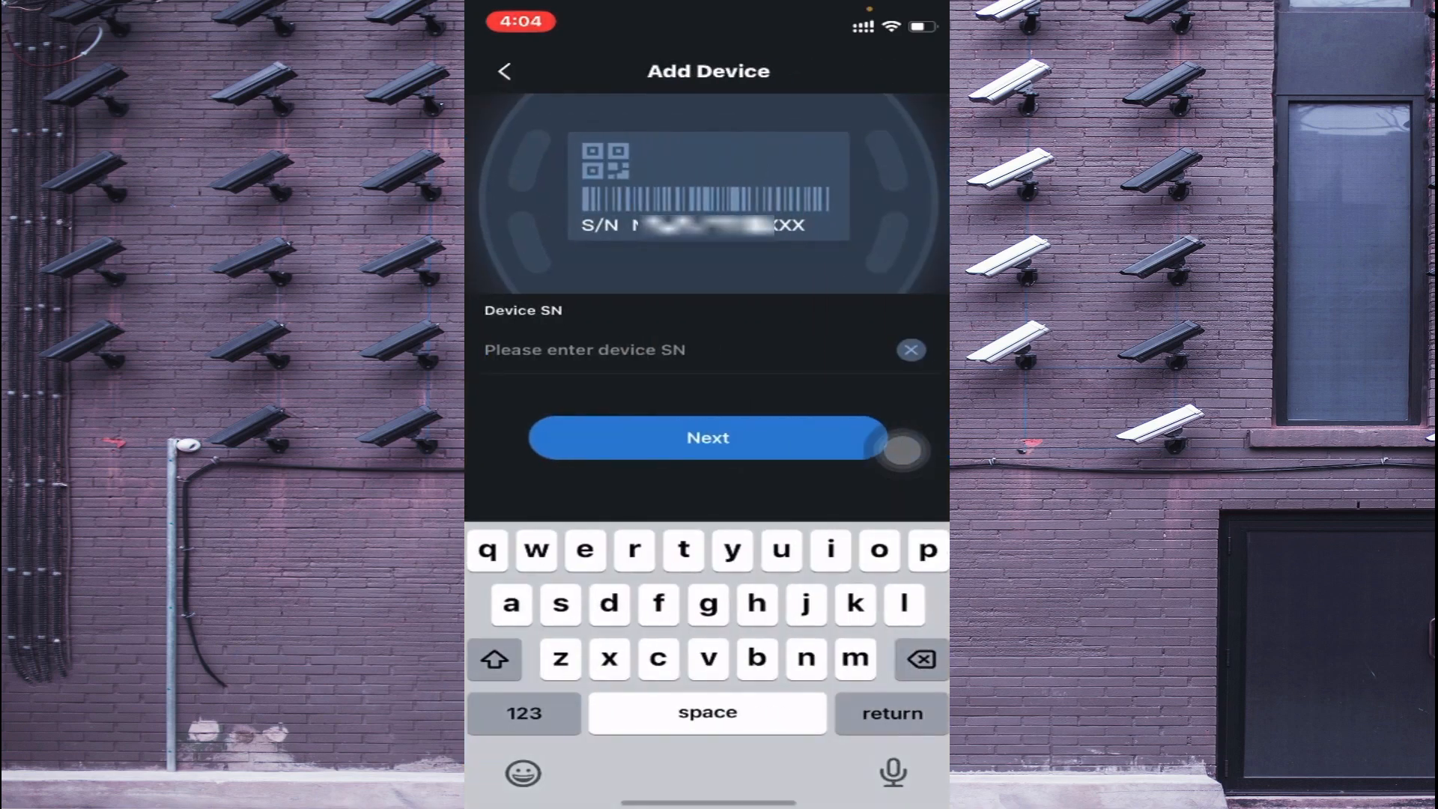
pyautogui.click(585, 349)
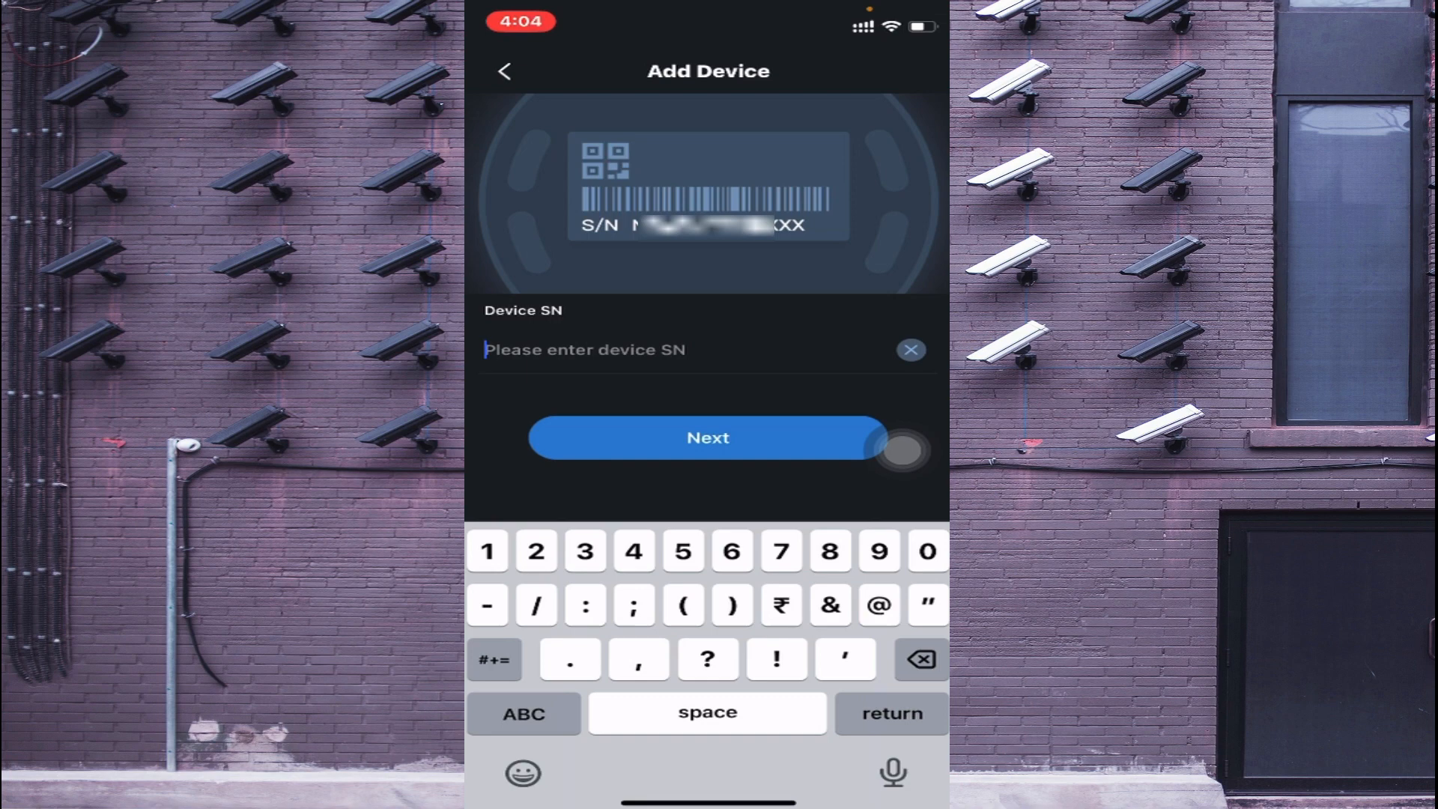
pyautogui.write('3')
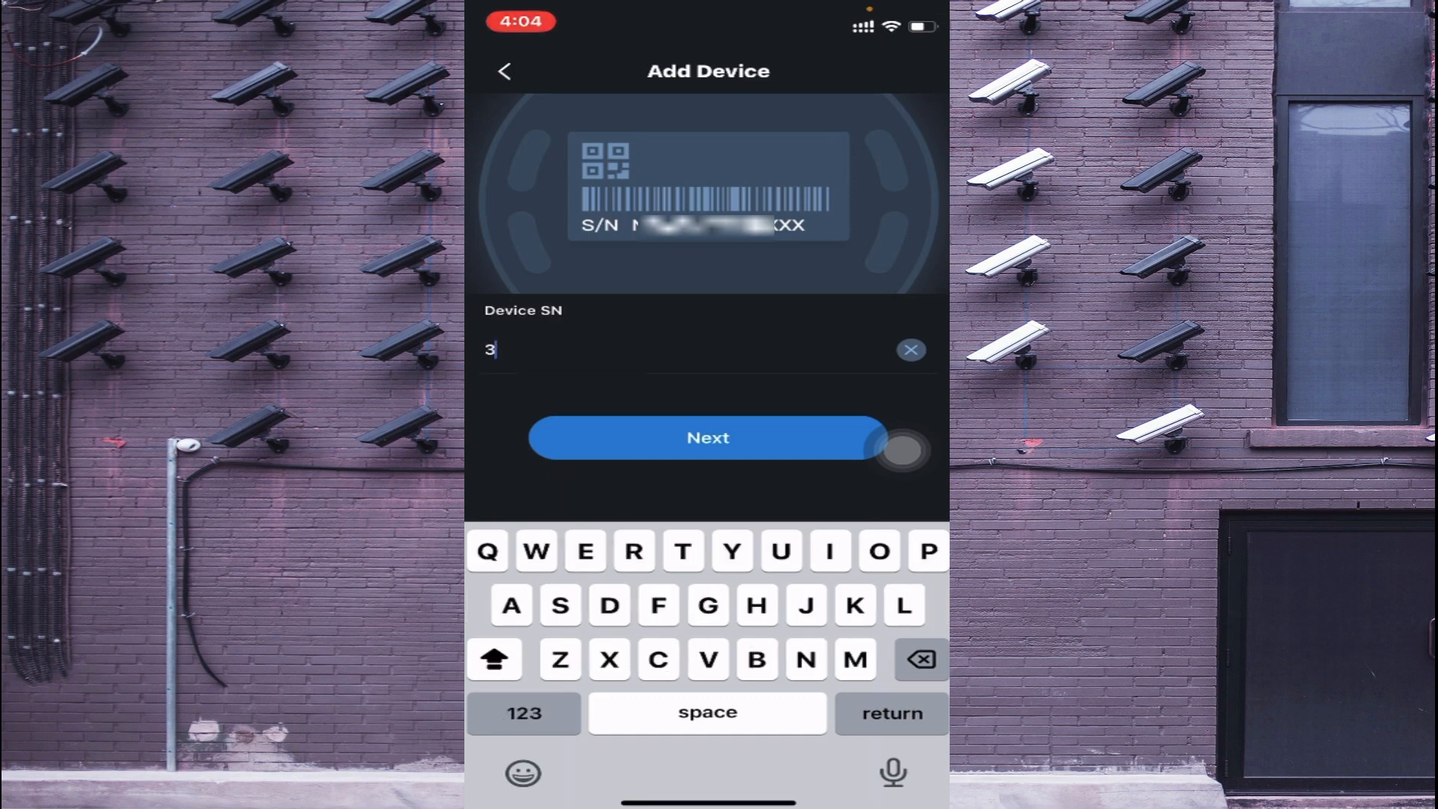
pyautogui.write('K')
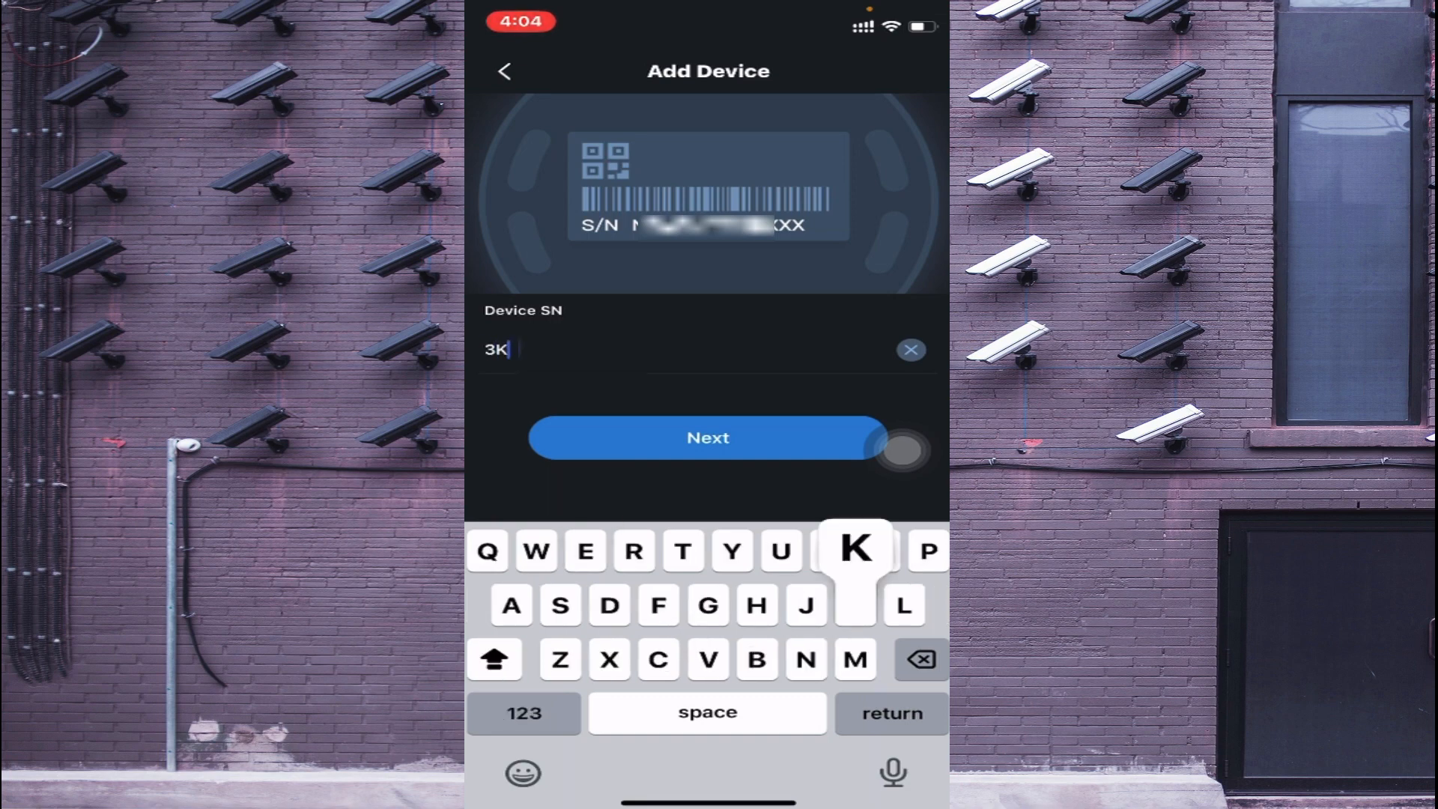
pyautogui.click(523, 714)
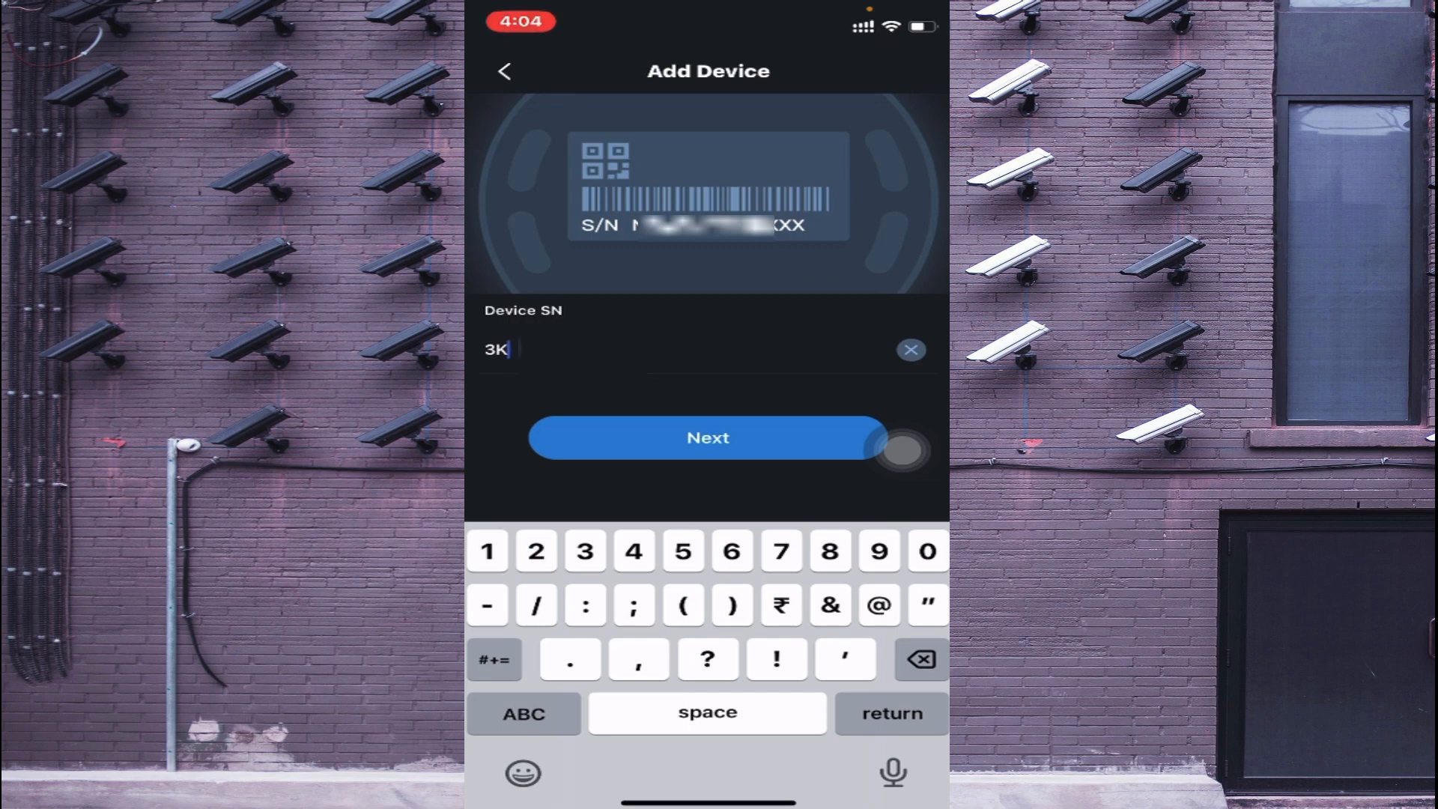
pyautogui.write('0')
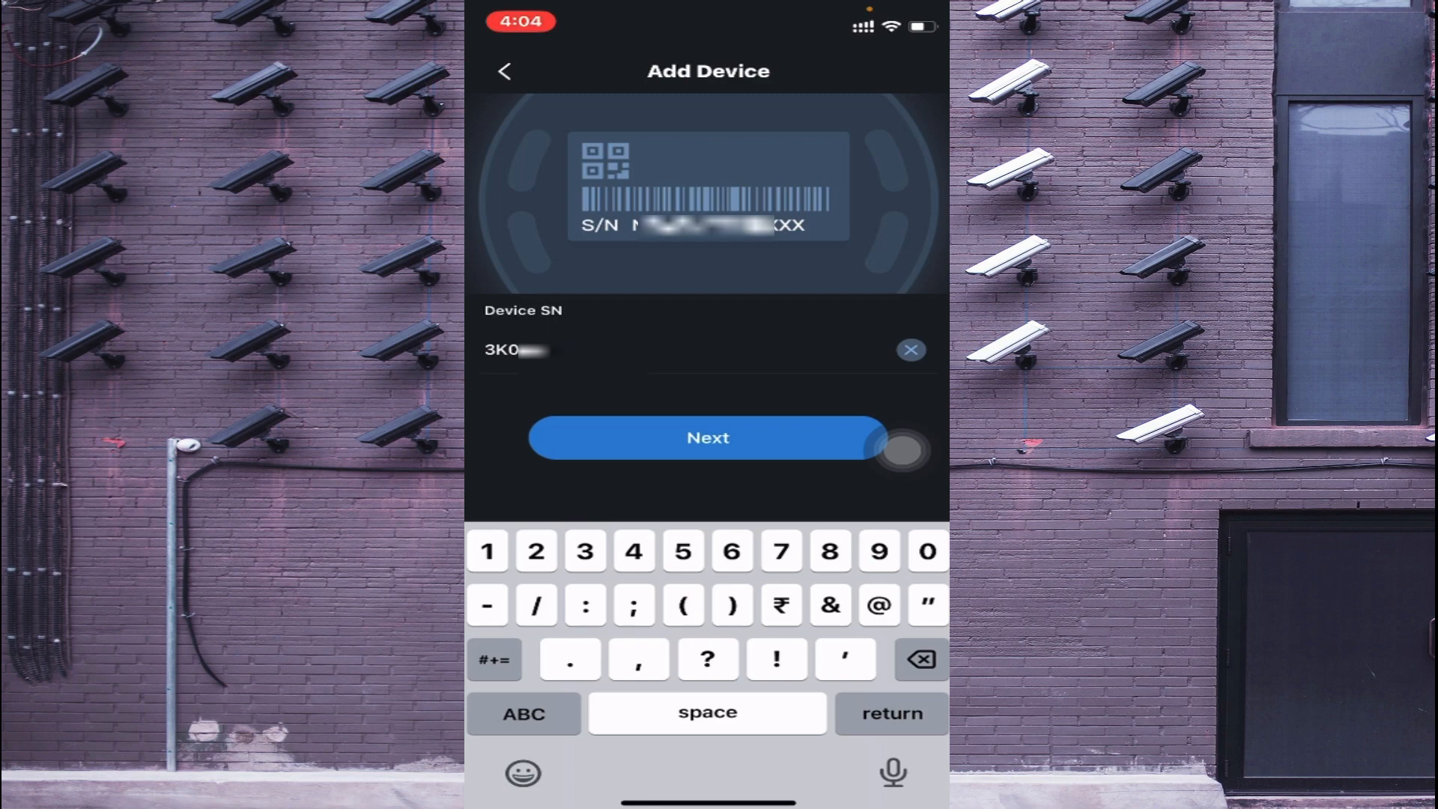
pyautogui.click(523, 712)
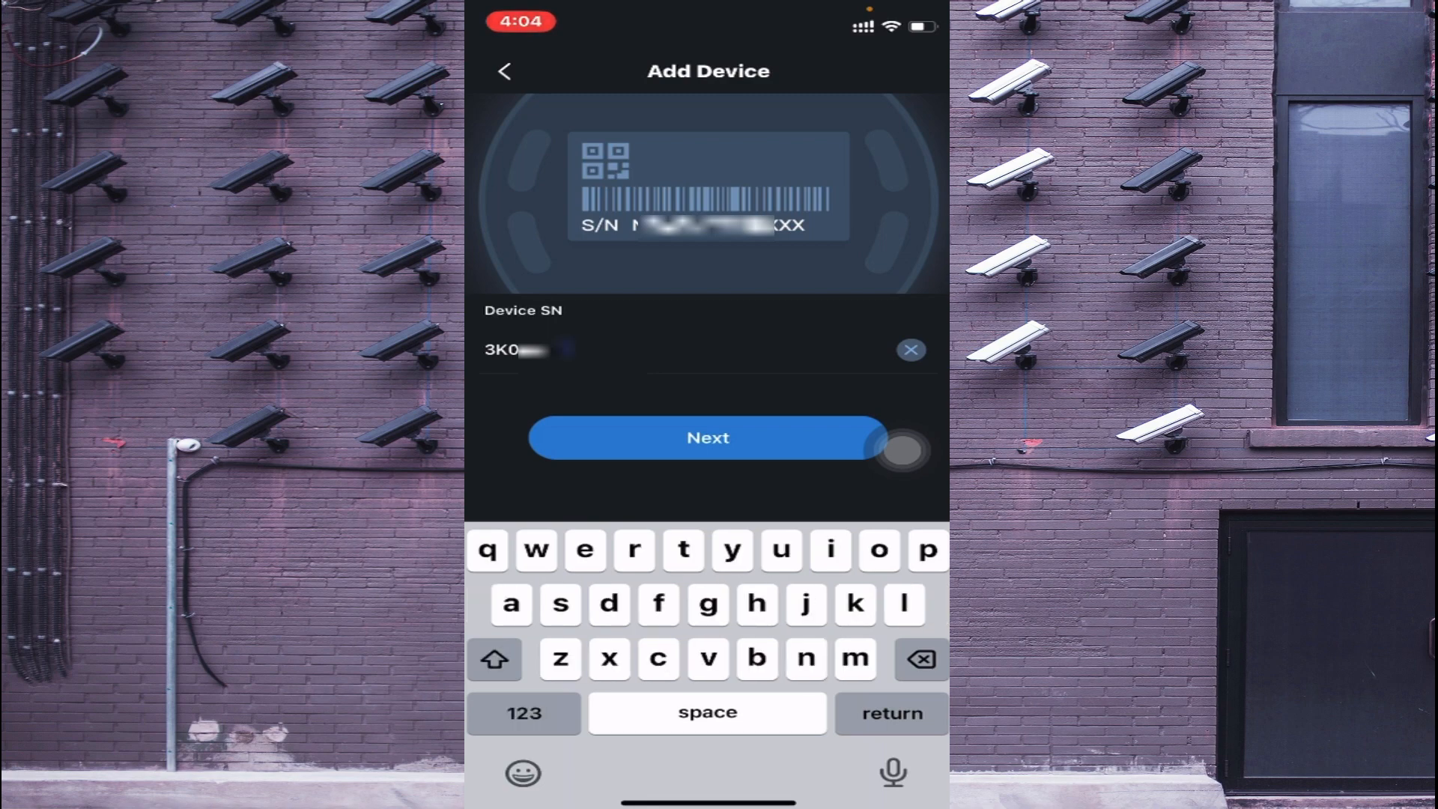
pyautogui.click(494, 658)
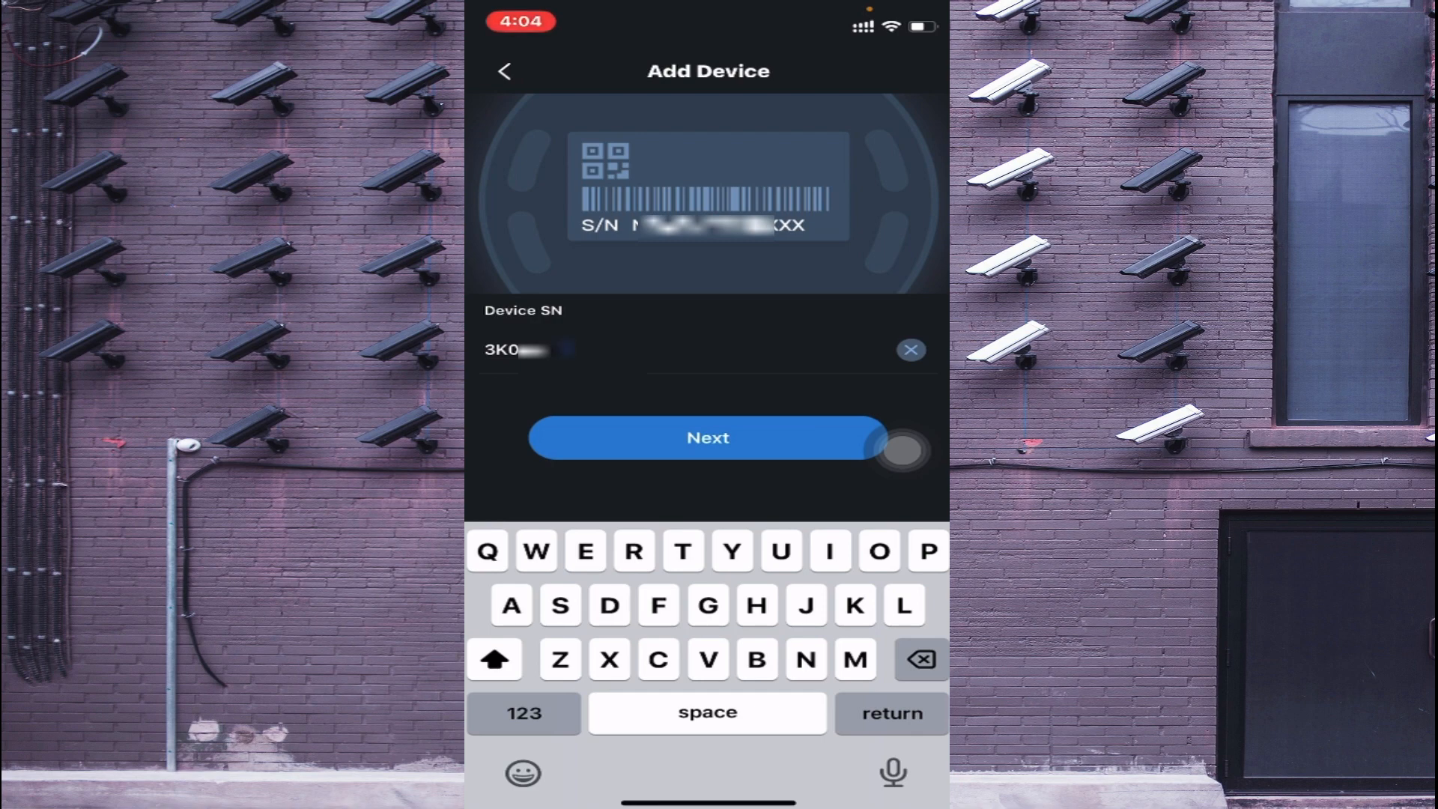
pyautogui.click(494, 658)
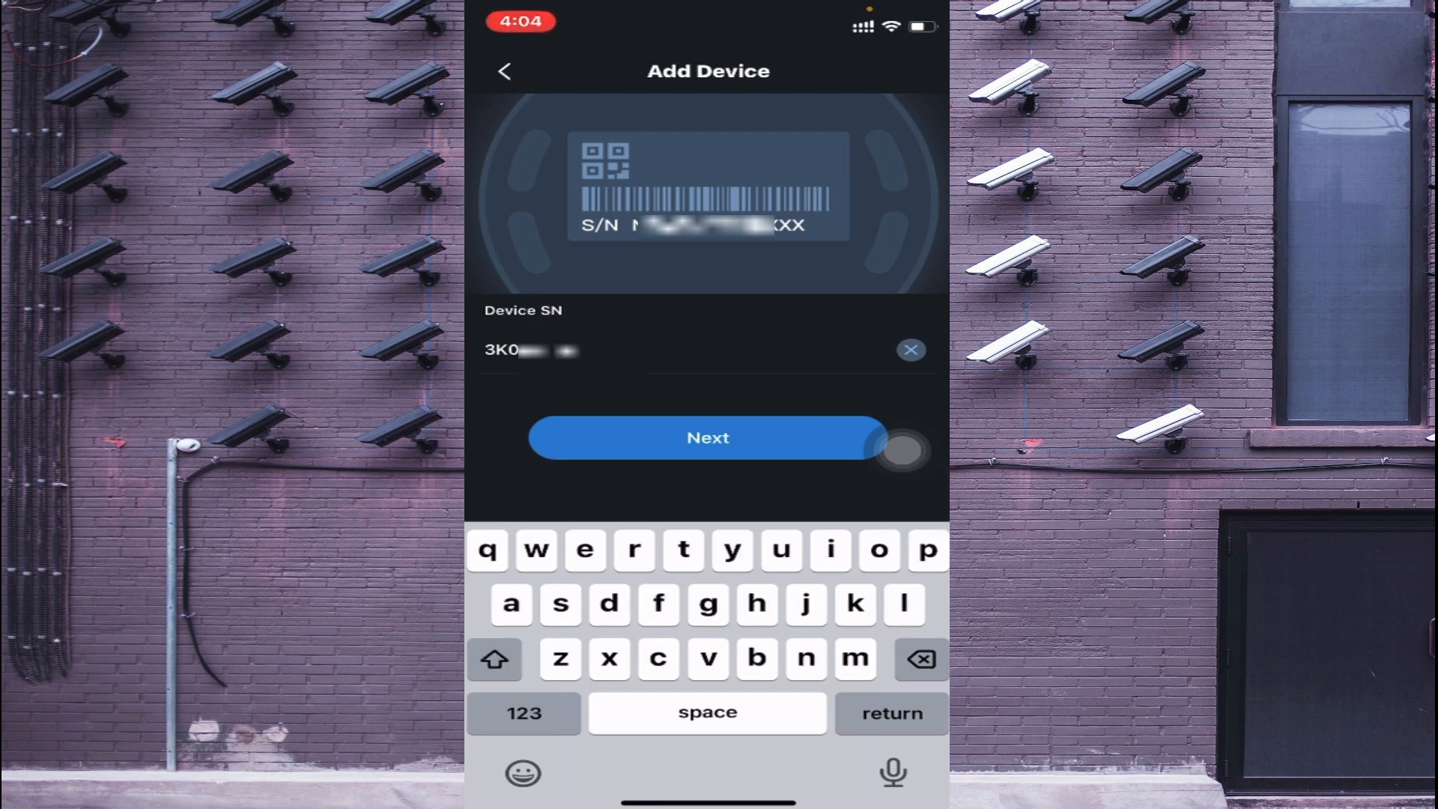
pyautogui.click(494, 658)
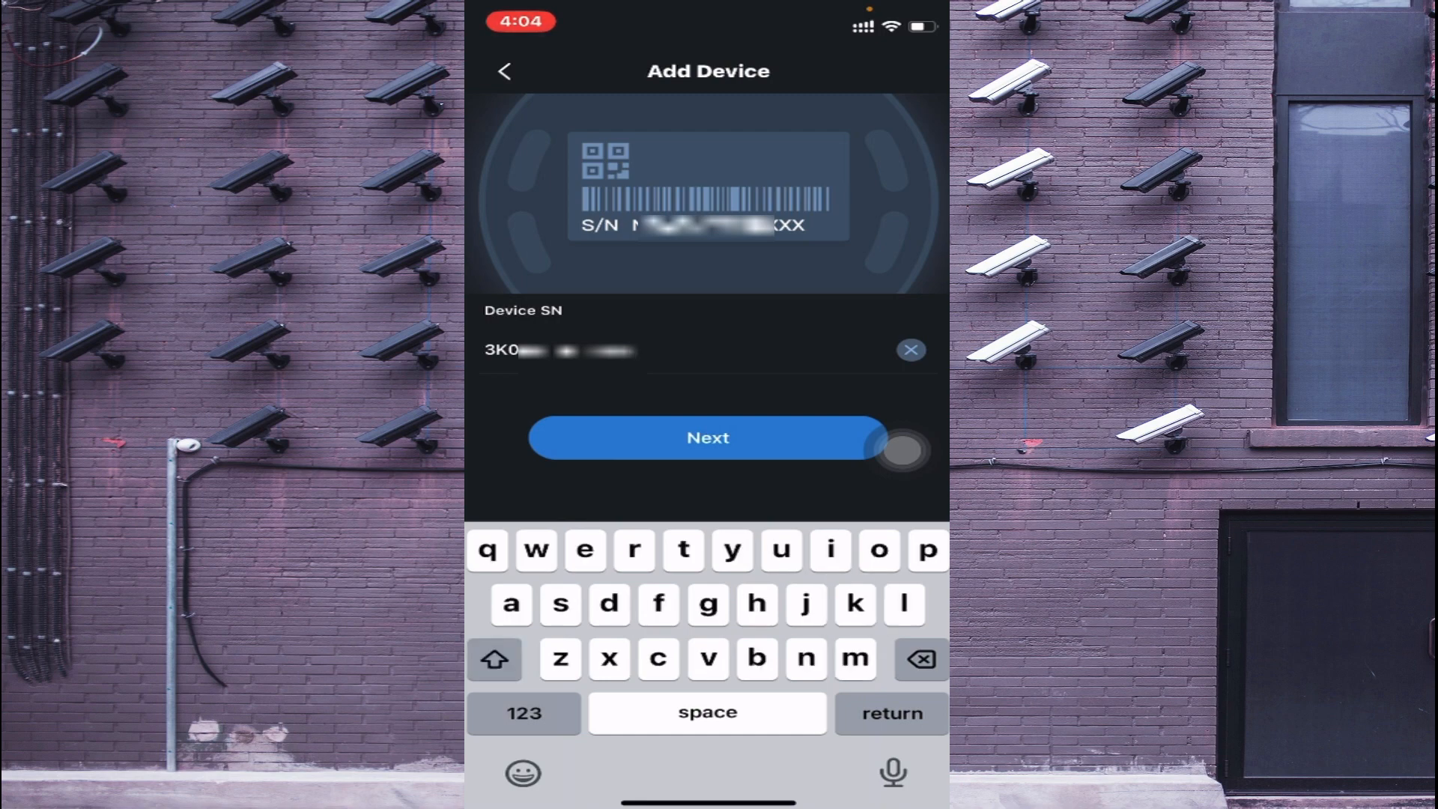
pyautogui.click(524, 713)
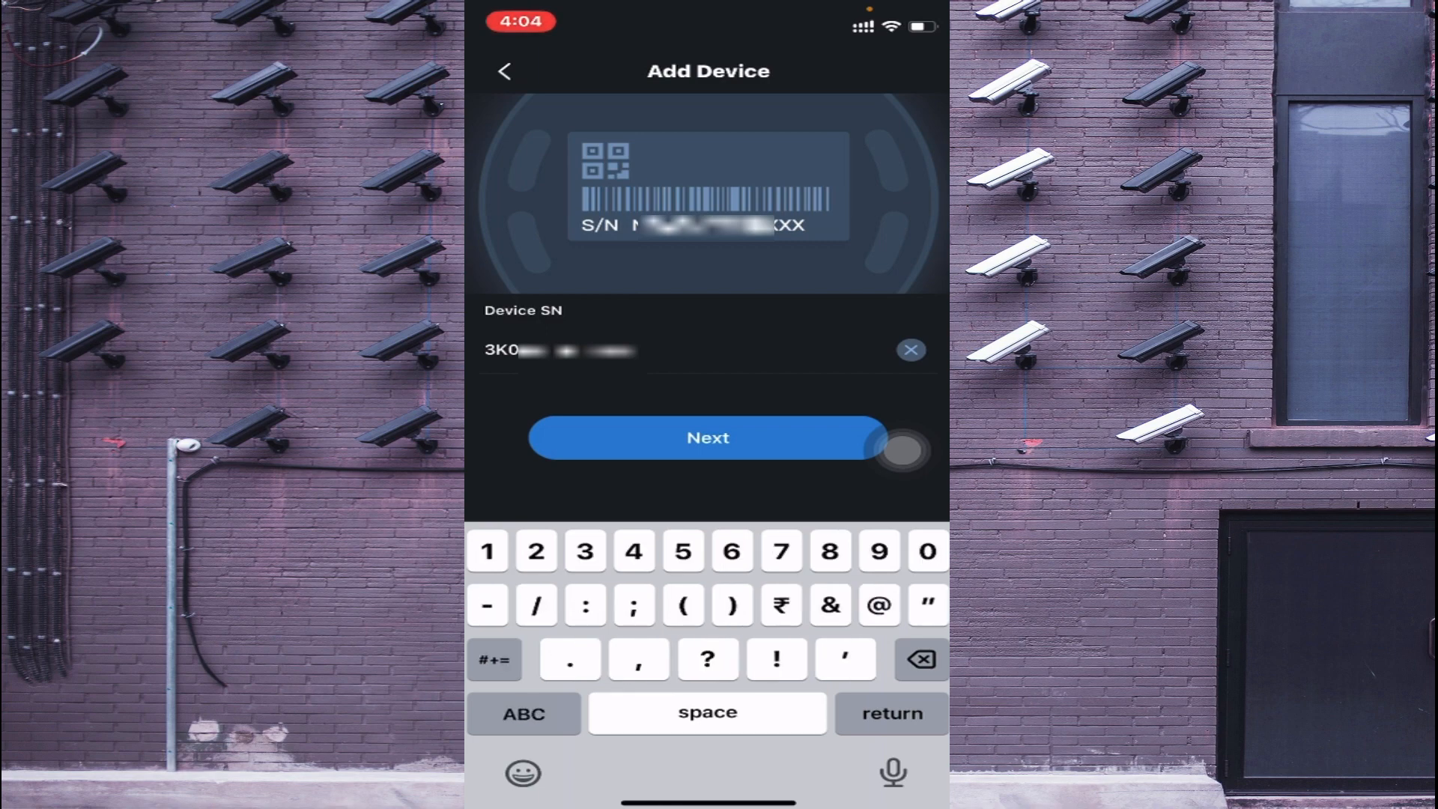
pyautogui.click(523, 712)
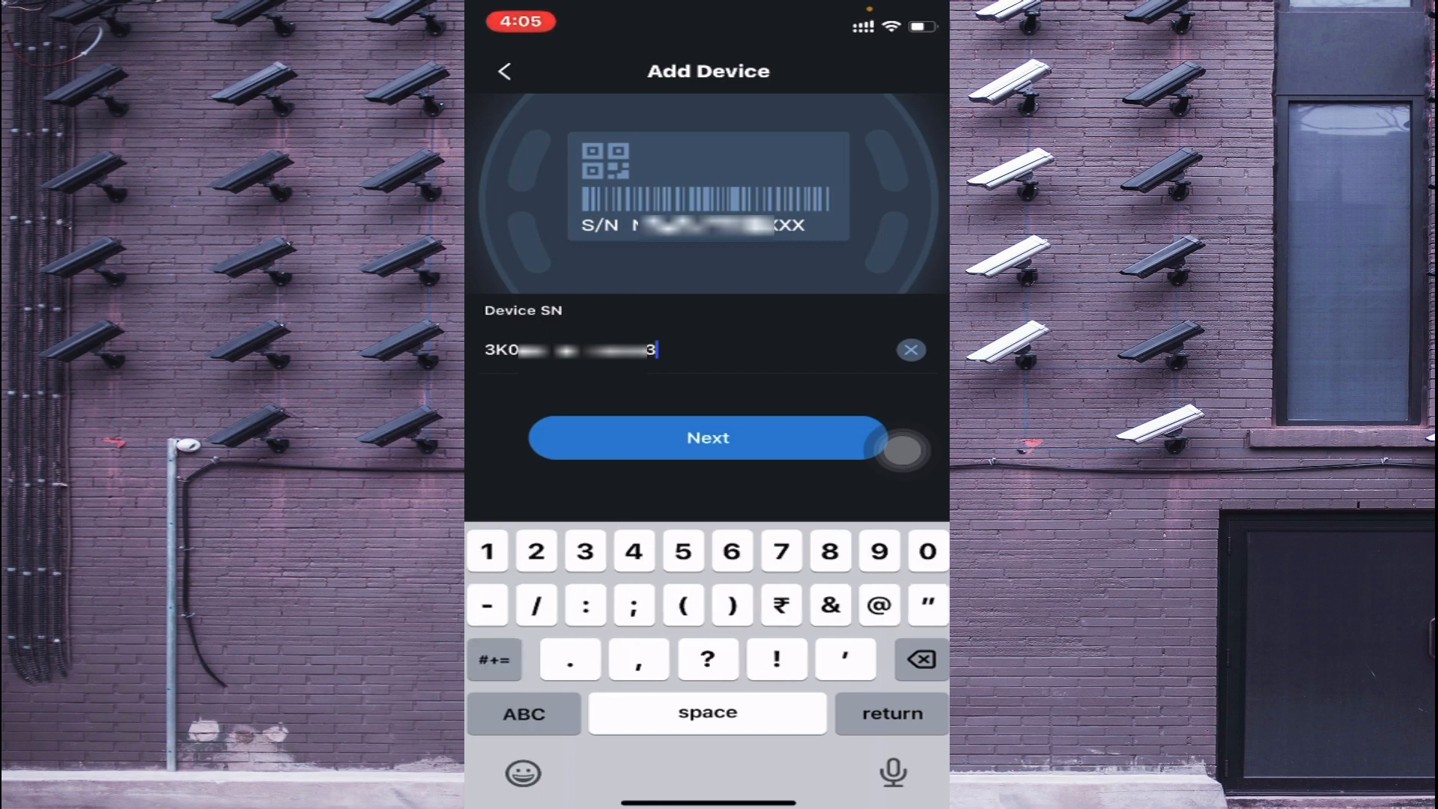
pyautogui.click(732, 551)
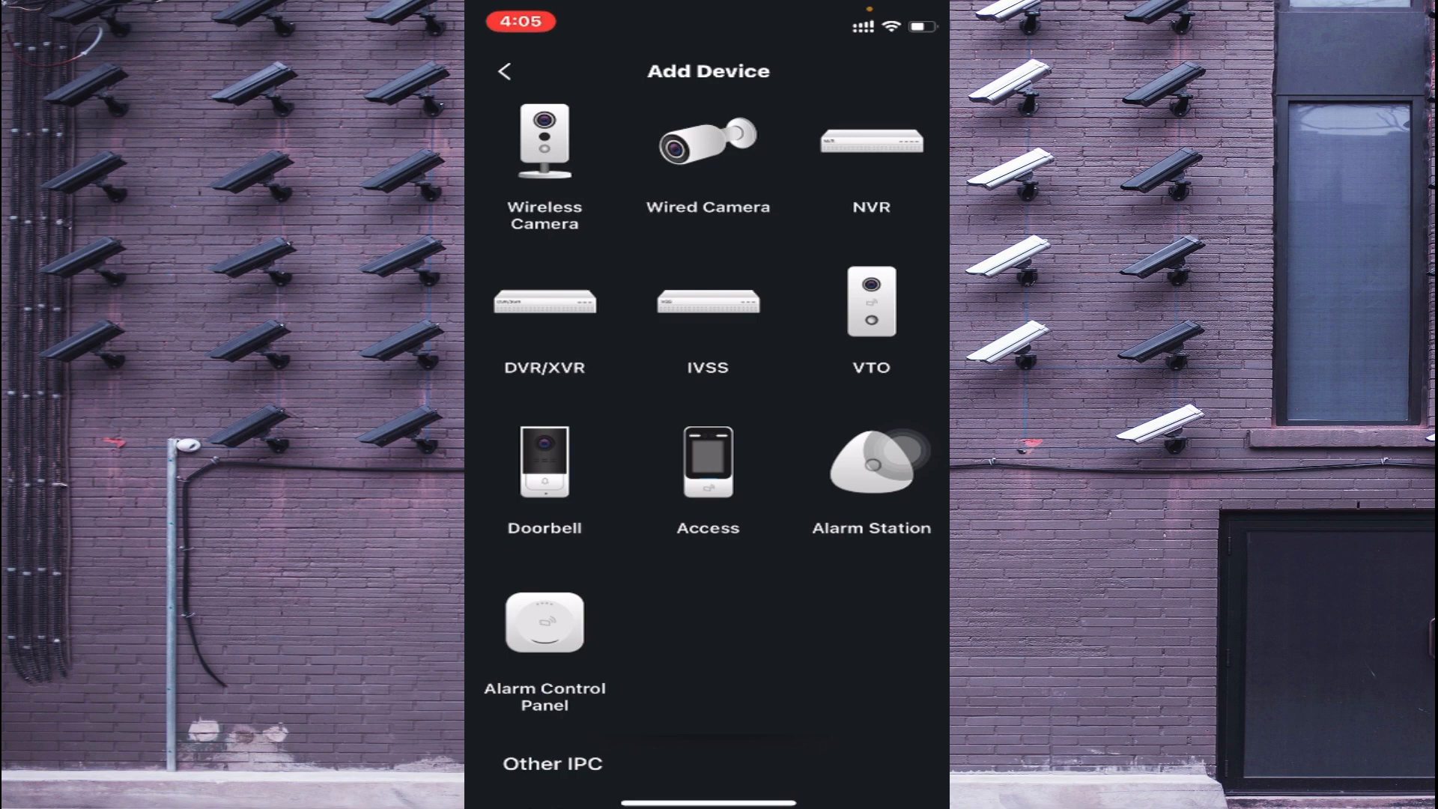
# Choose NVR, name the device 'Test device' and enter its password
pyautogui.click(544, 142)
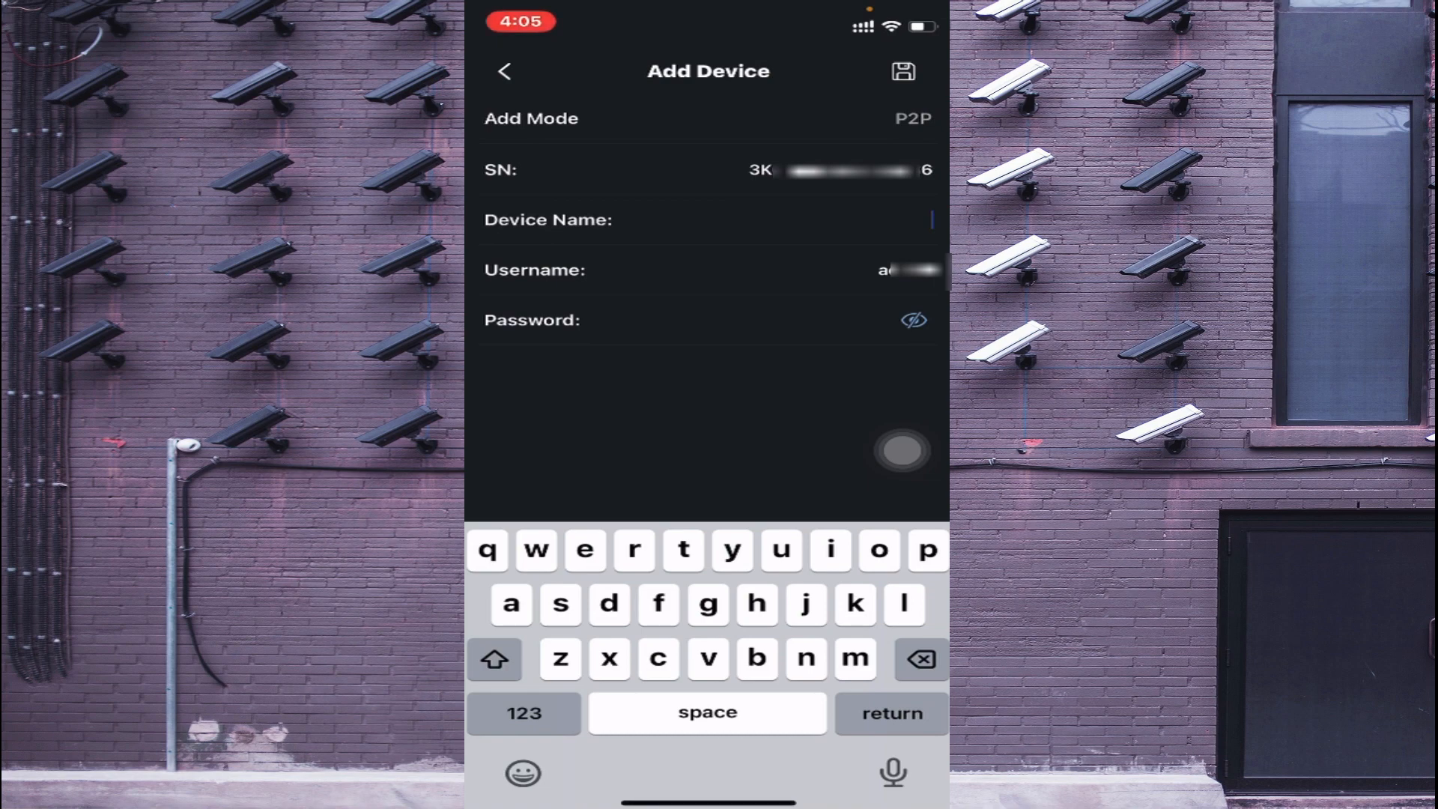
pyautogui.write('Te')
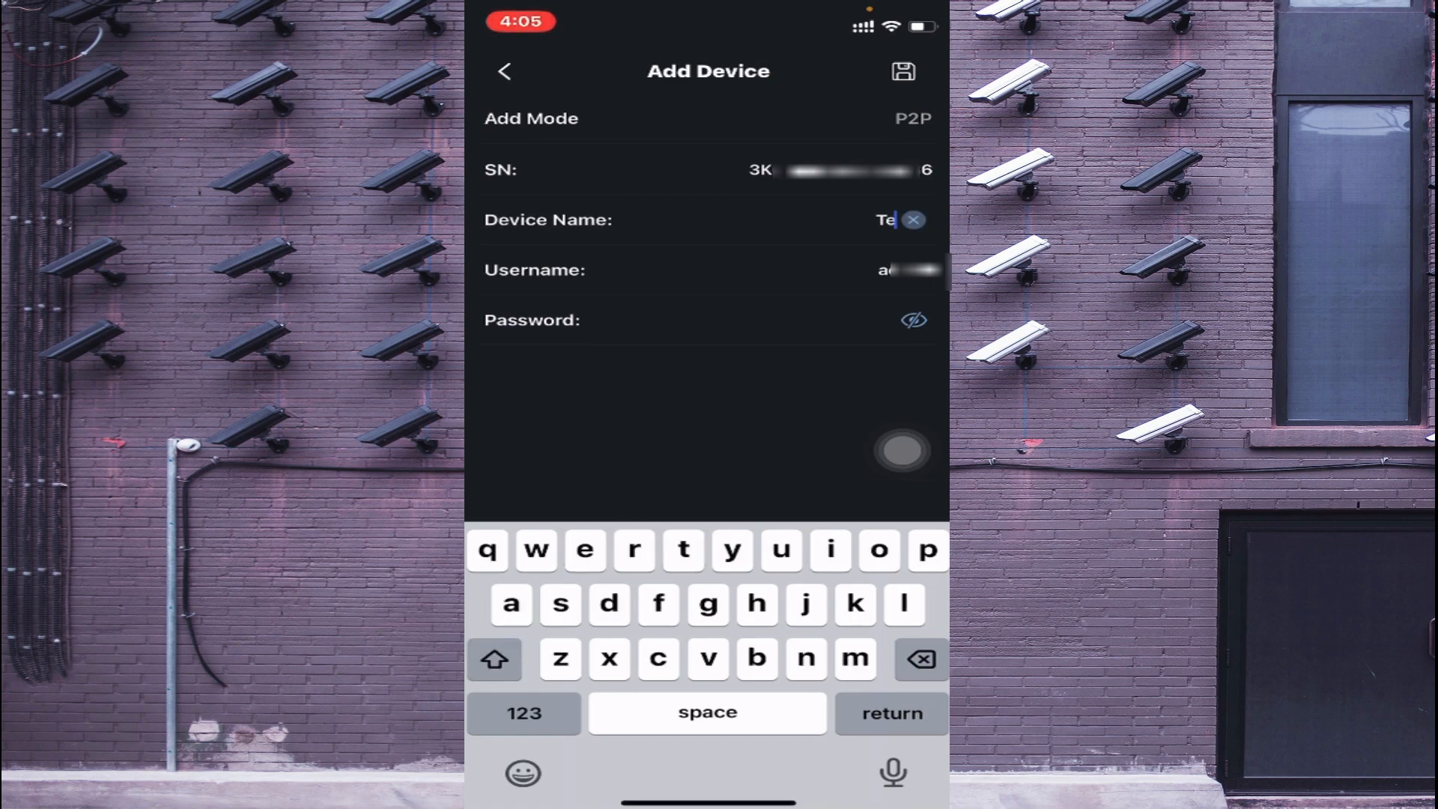
pyautogui.write('st')
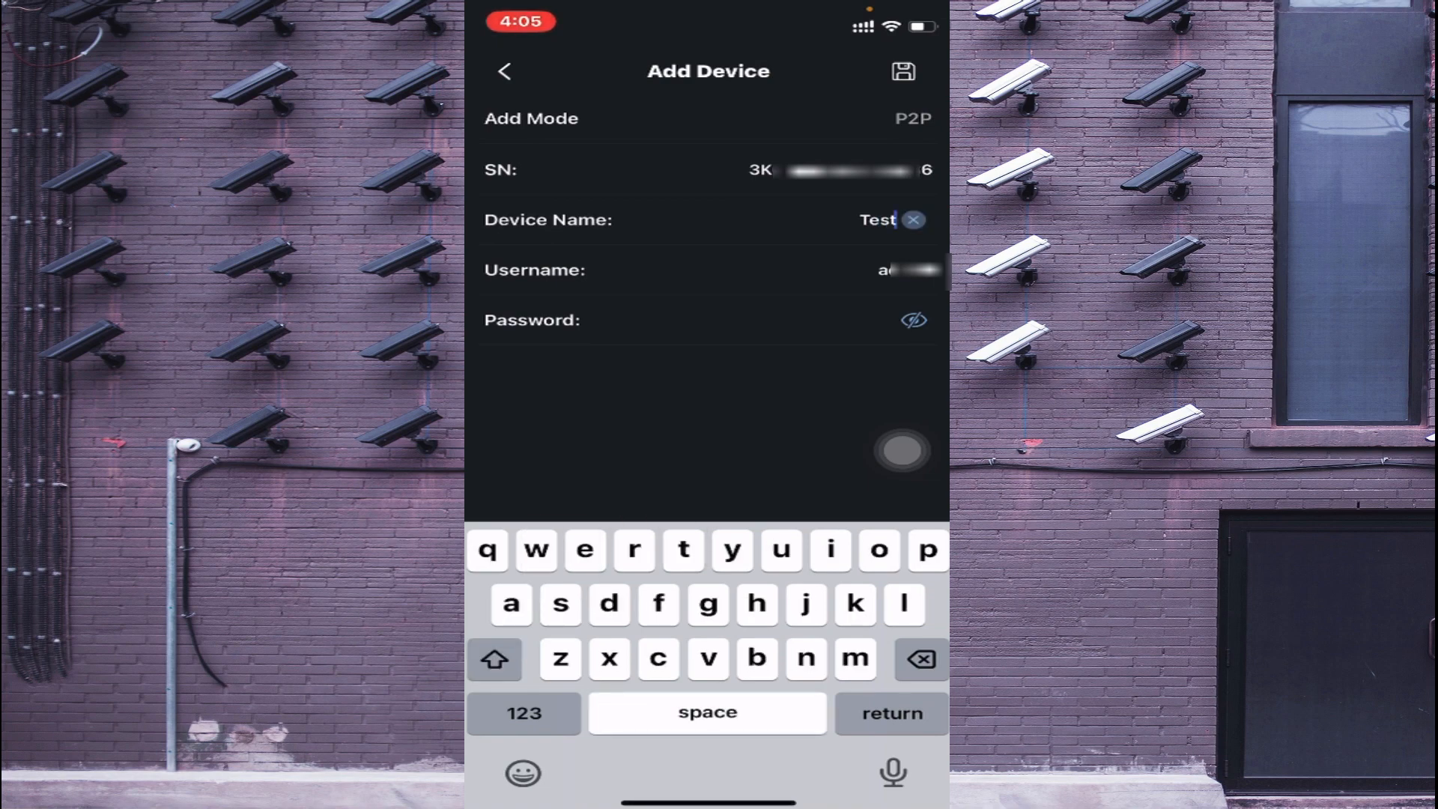
pyautogui.press('i')
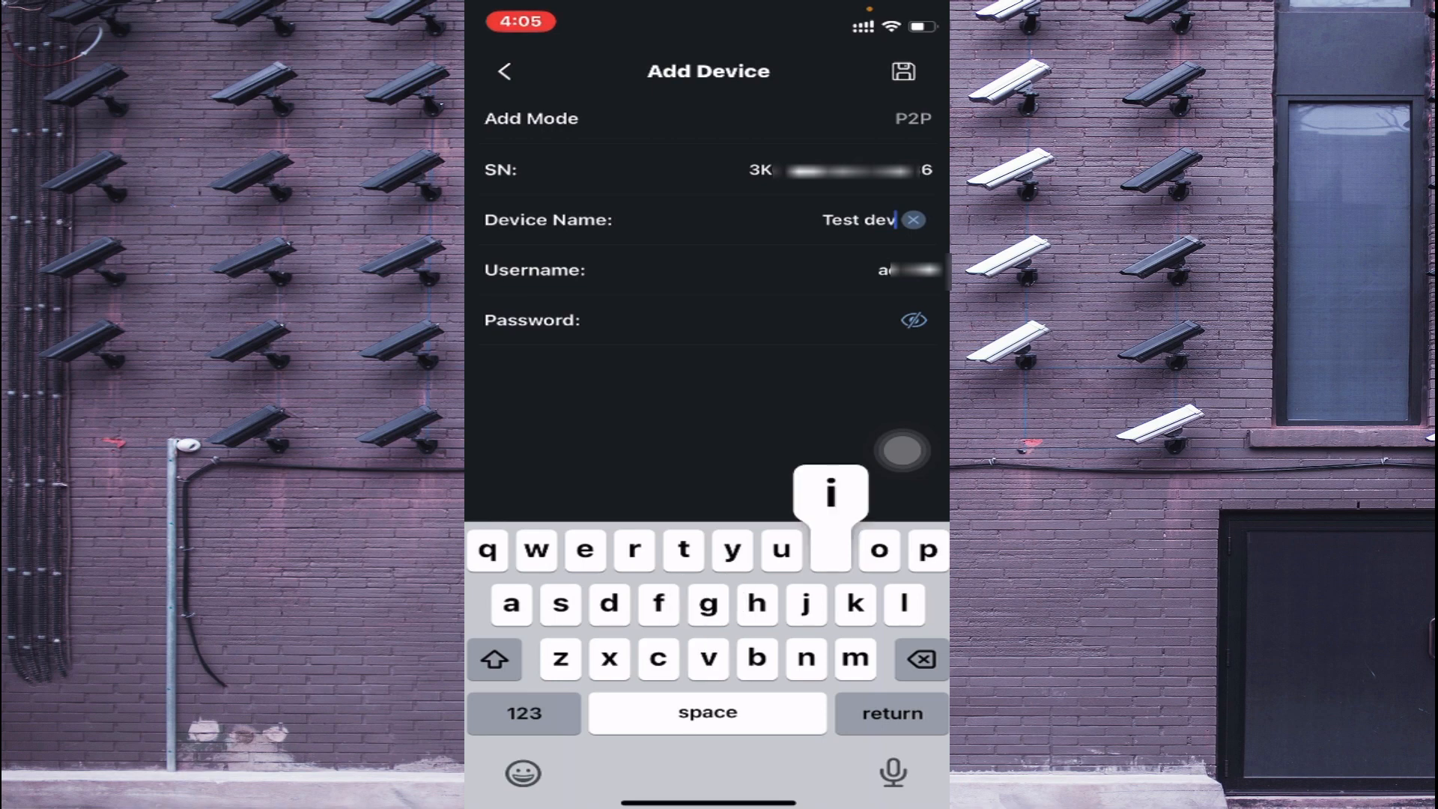
pyautogui.click(830, 552)
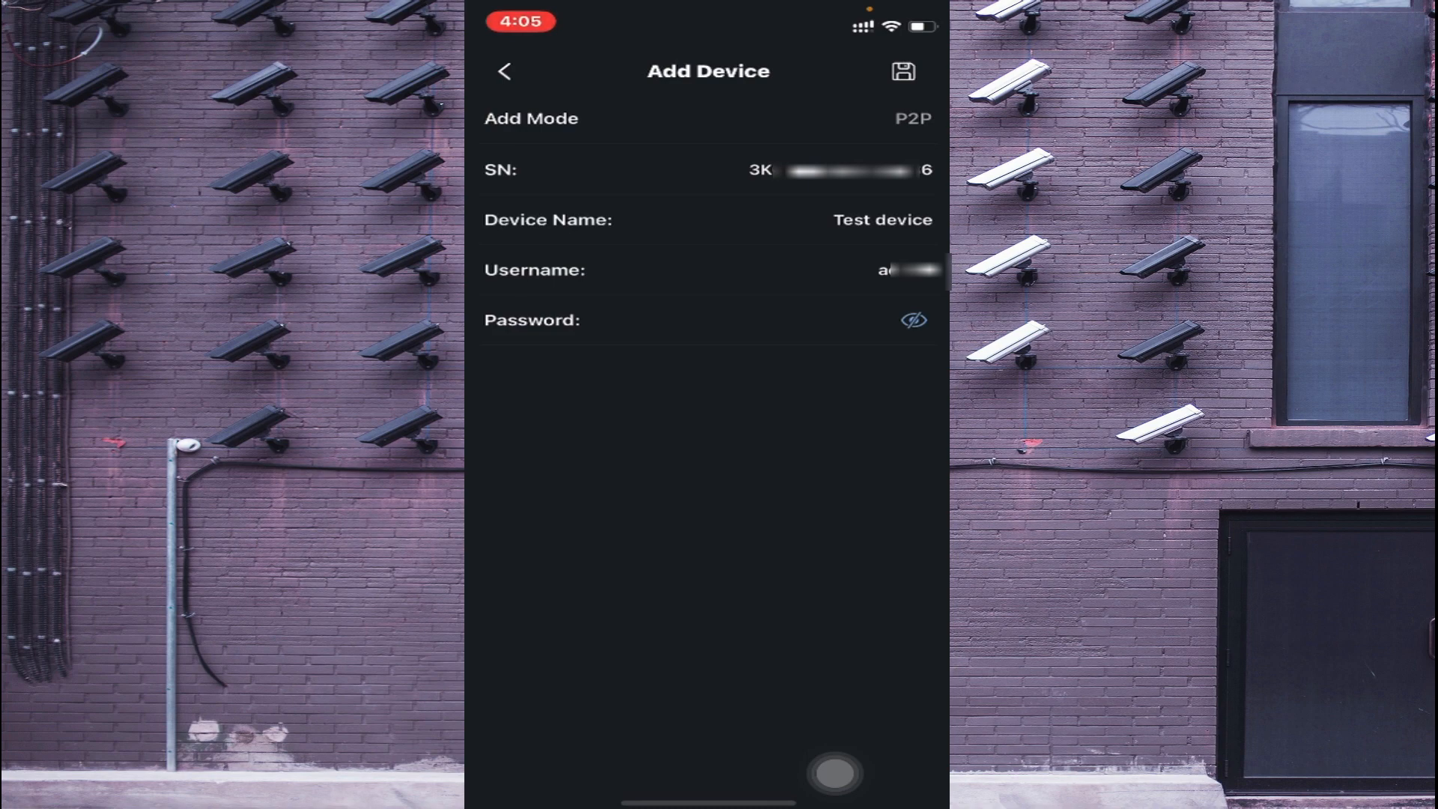
pyautogui.click(707, 320)
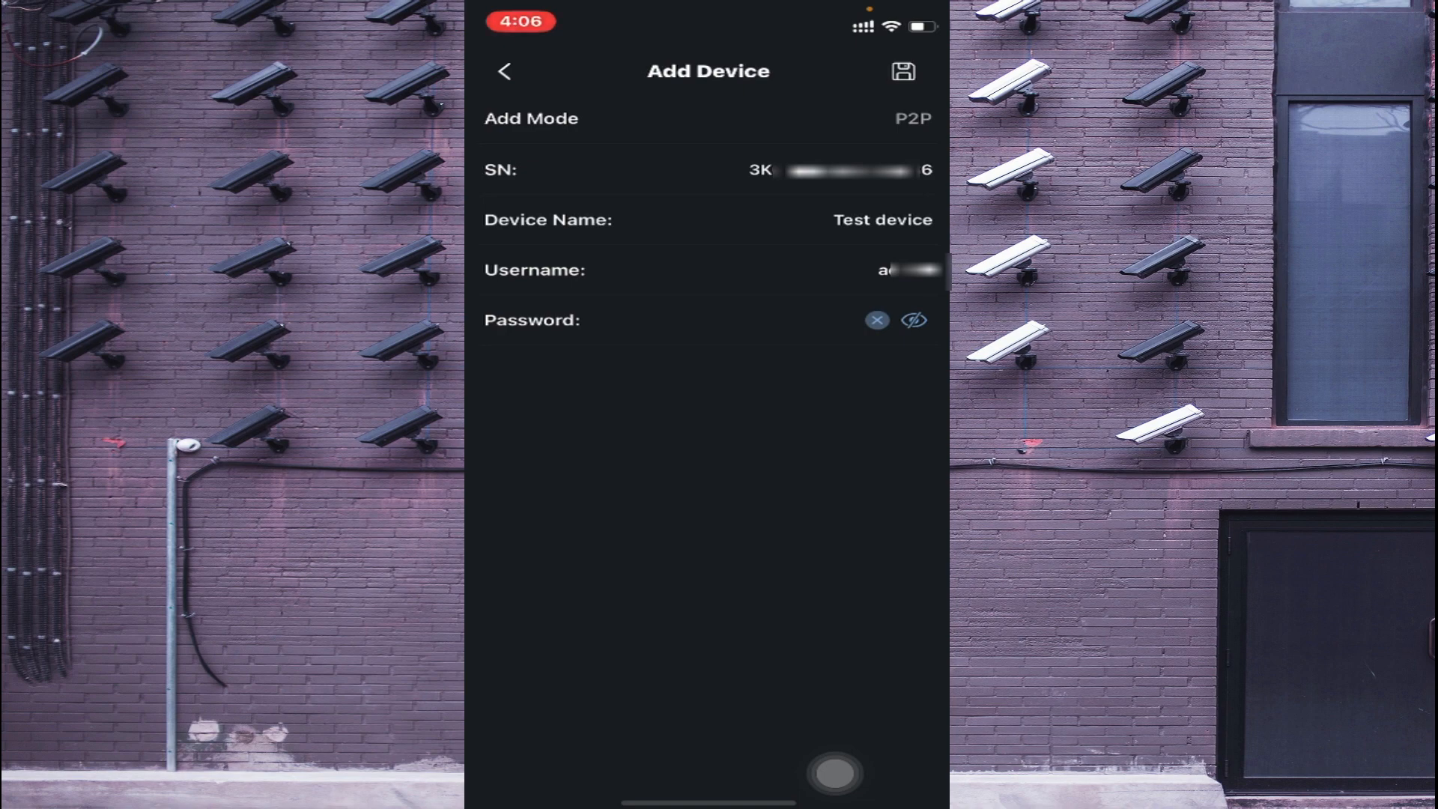
pyautogui.click(875, 320)
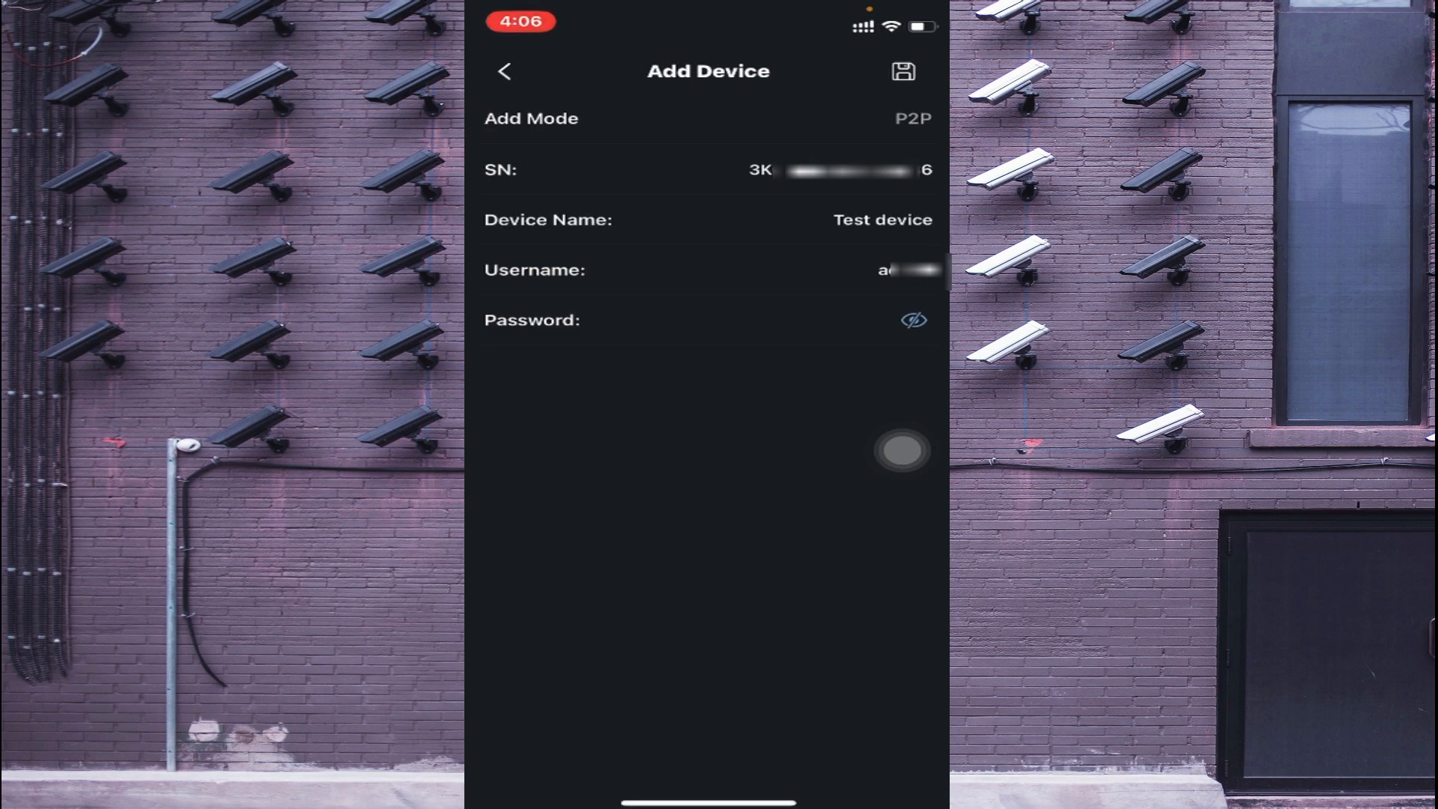
# Save Test device, then toggle the CAM 1 live feed to HD and back to SD
pyautogui.click(902, 72)
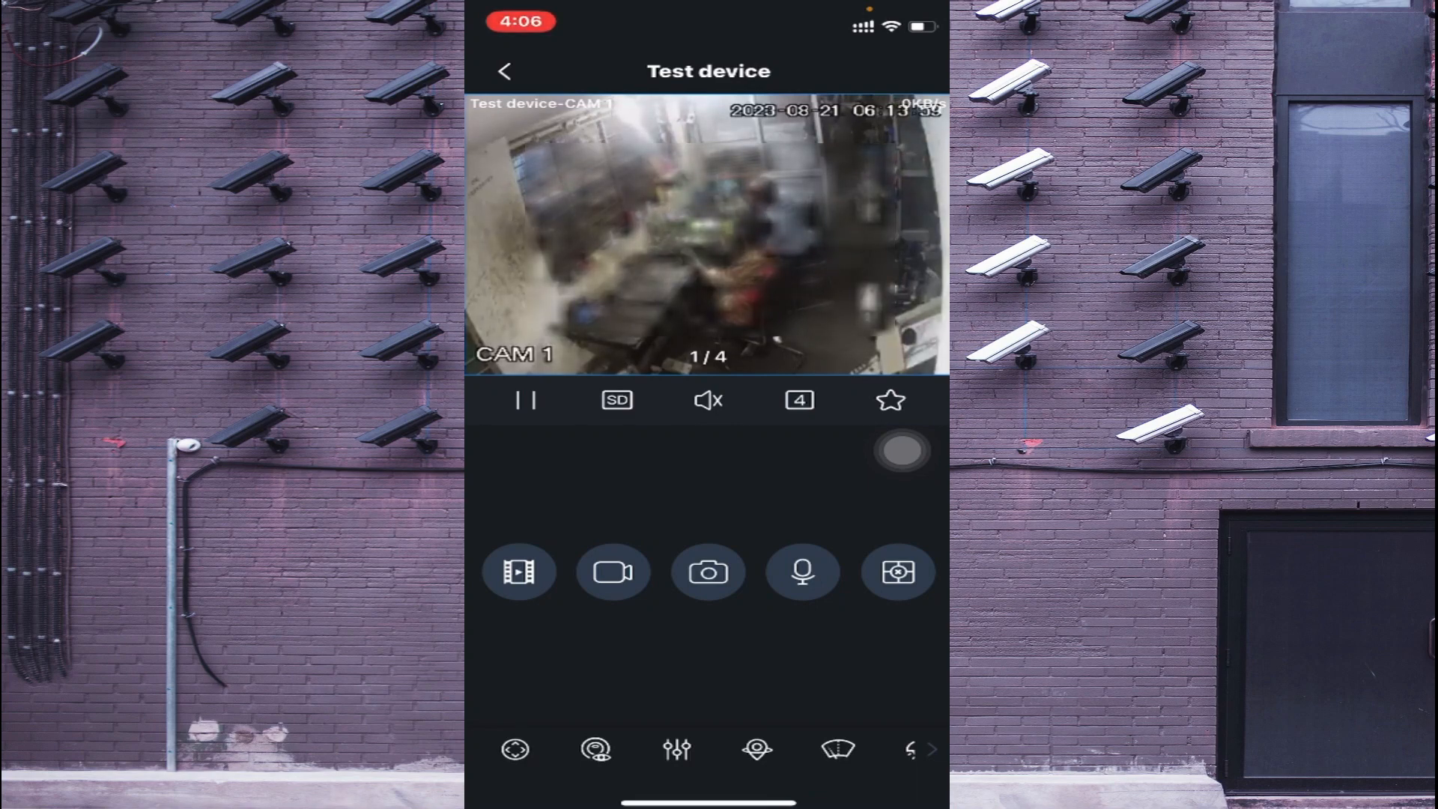
pyautogui.click(616, 400)
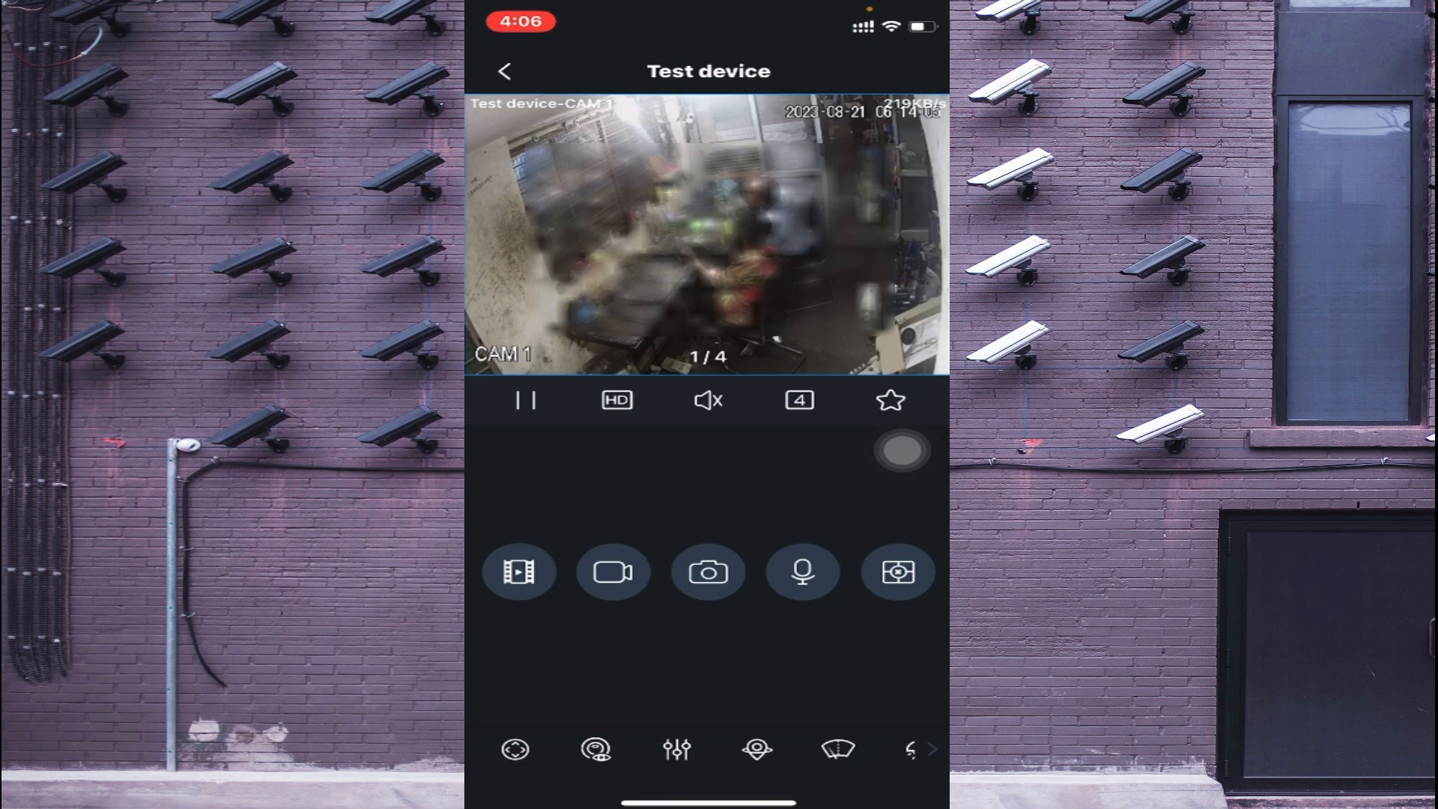
pyautogui.click(616, 400)
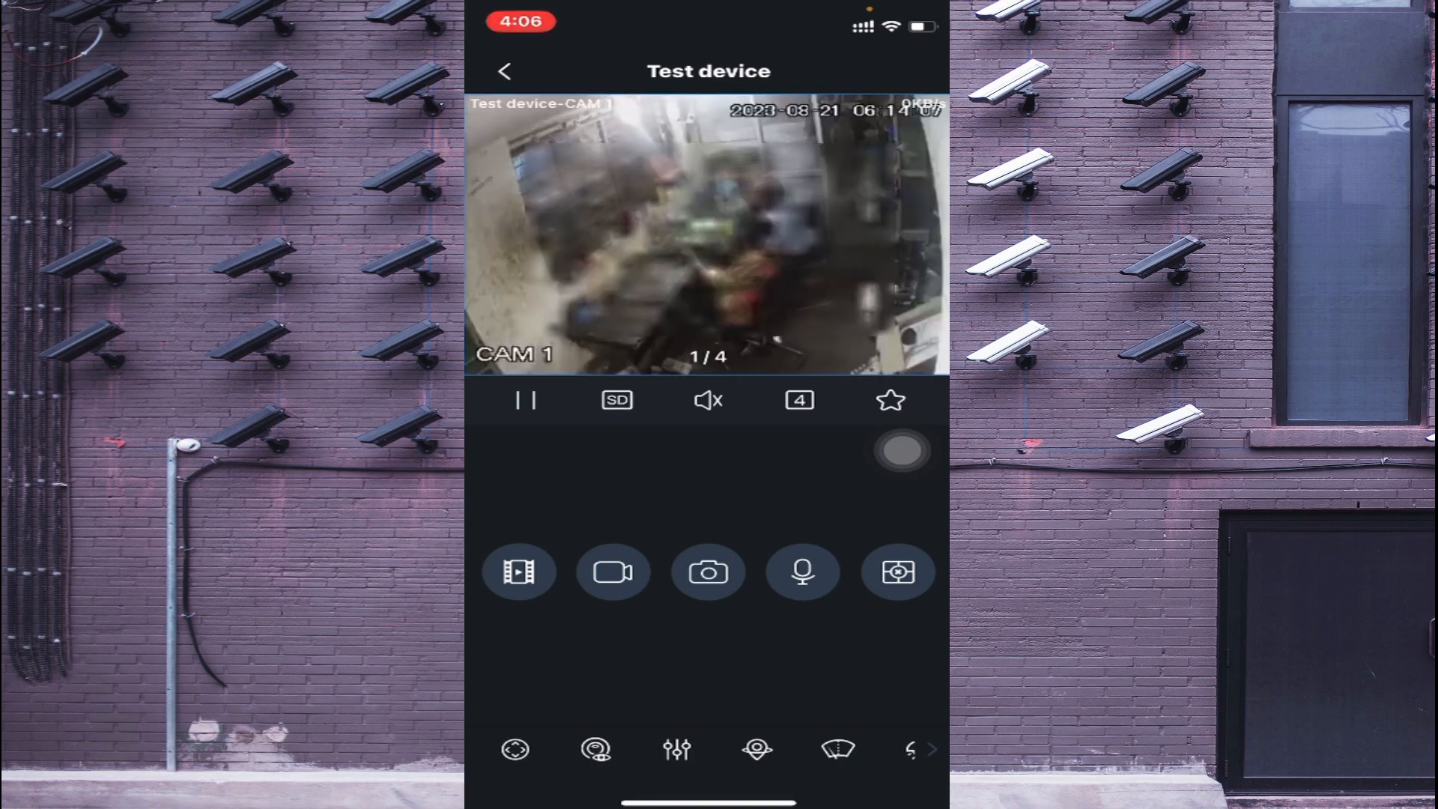